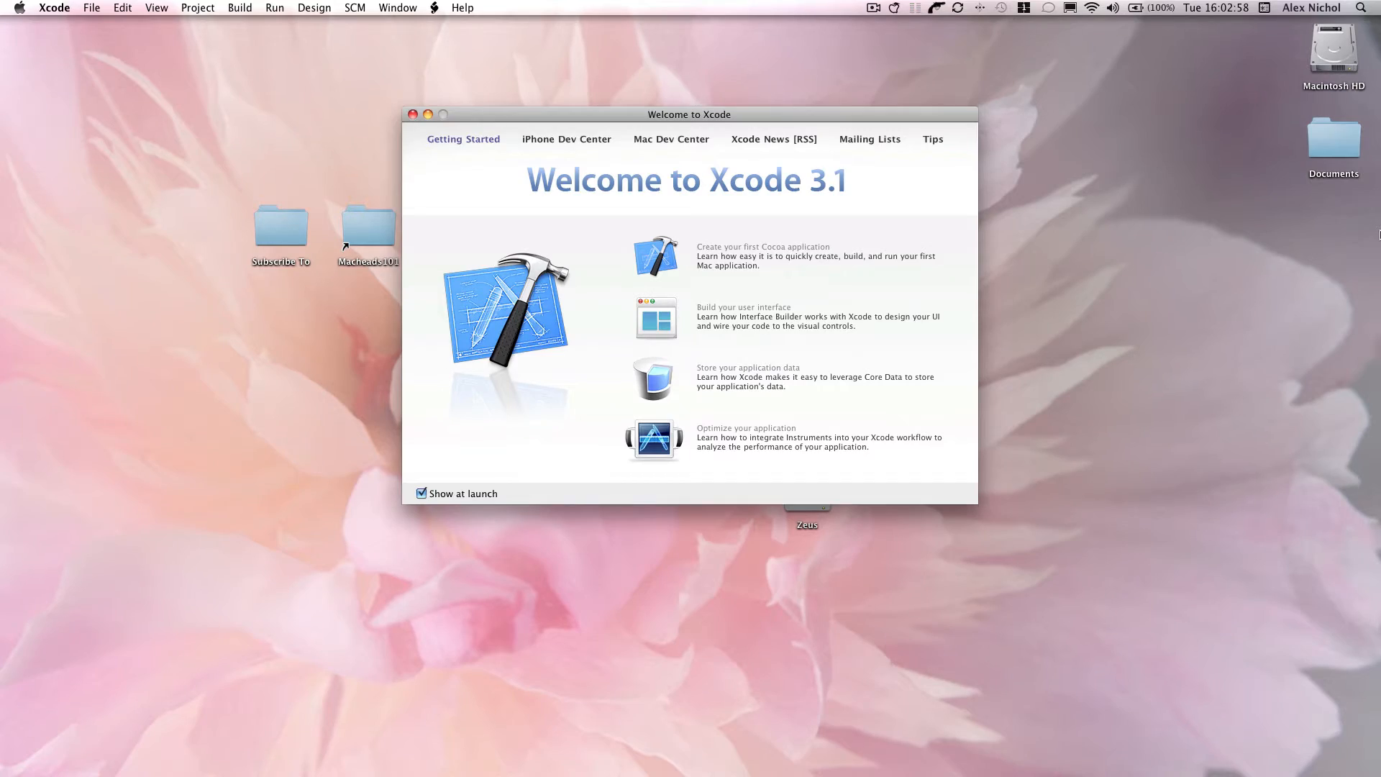
Choose the iPhone View-based Application template for the new SwitchView project.
click(412, 114)
text(SwitchView)
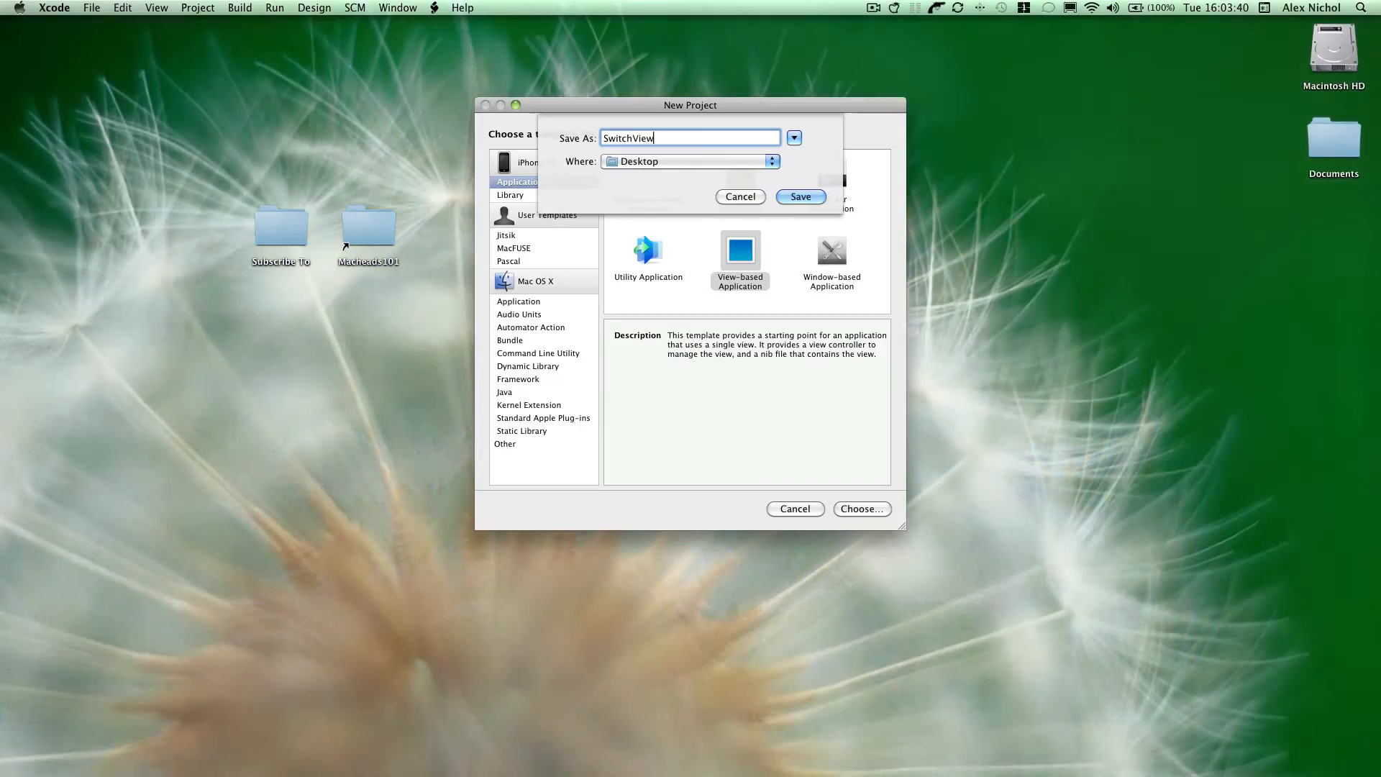
Save the SwitchView project and declare the IBOutlet UISwitch mySwitch and UILabel myLabel.
click(800, 197)
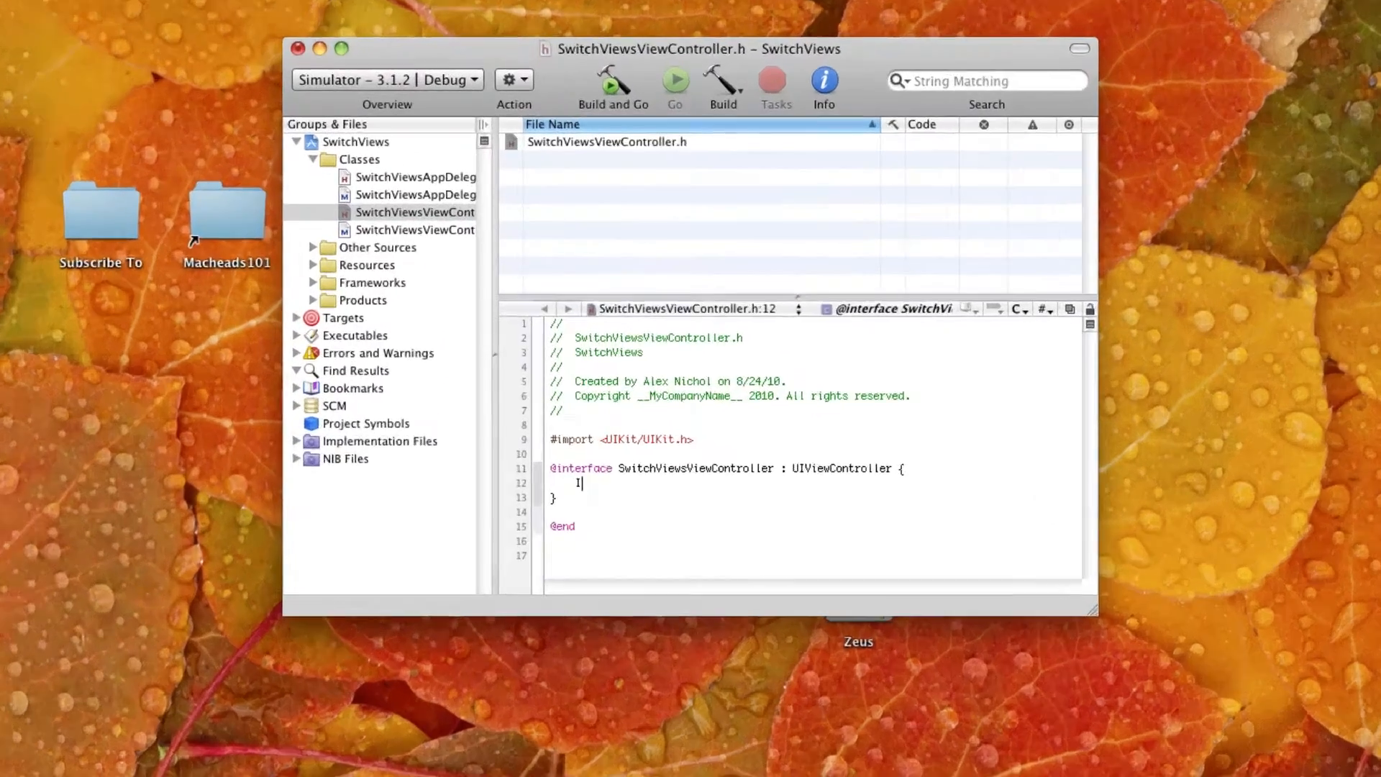
text(IBOutlet UISwti)
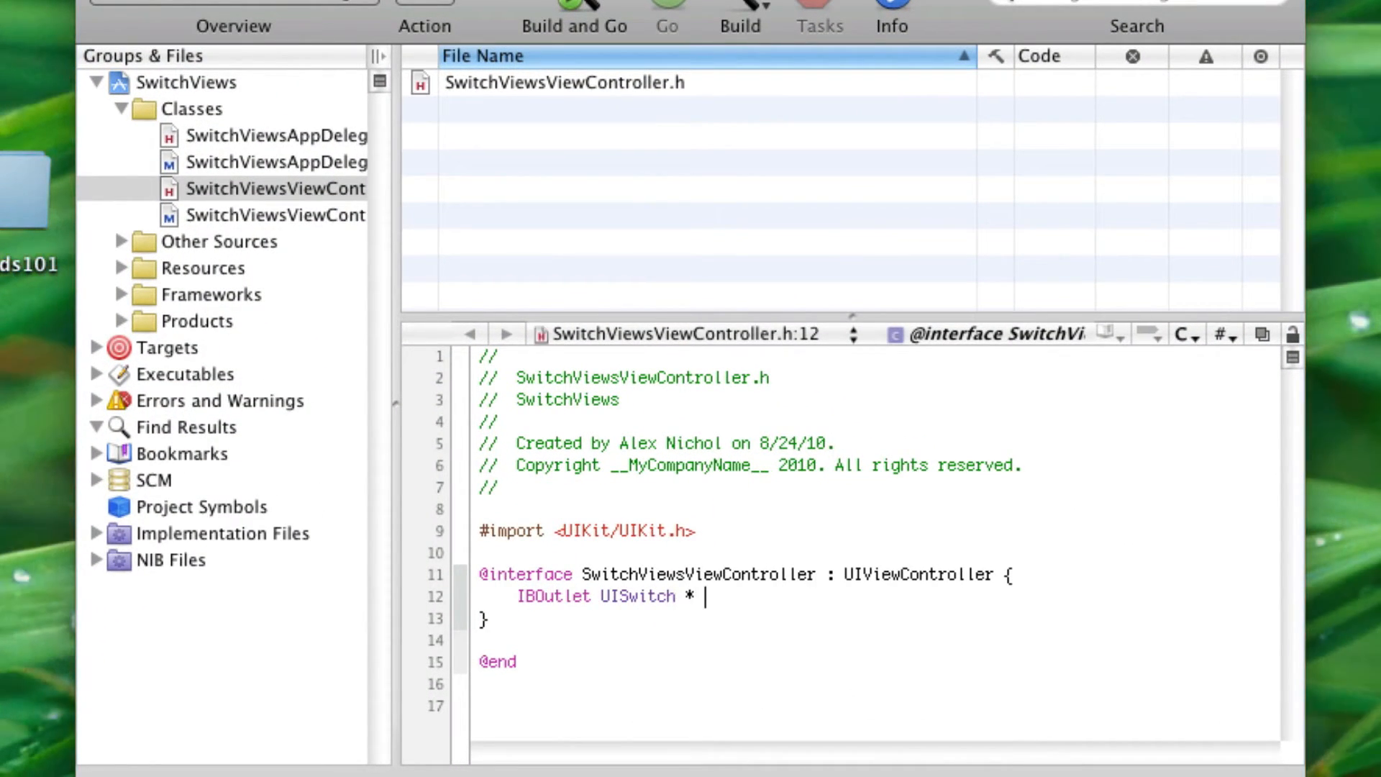
text(mySwitch;)
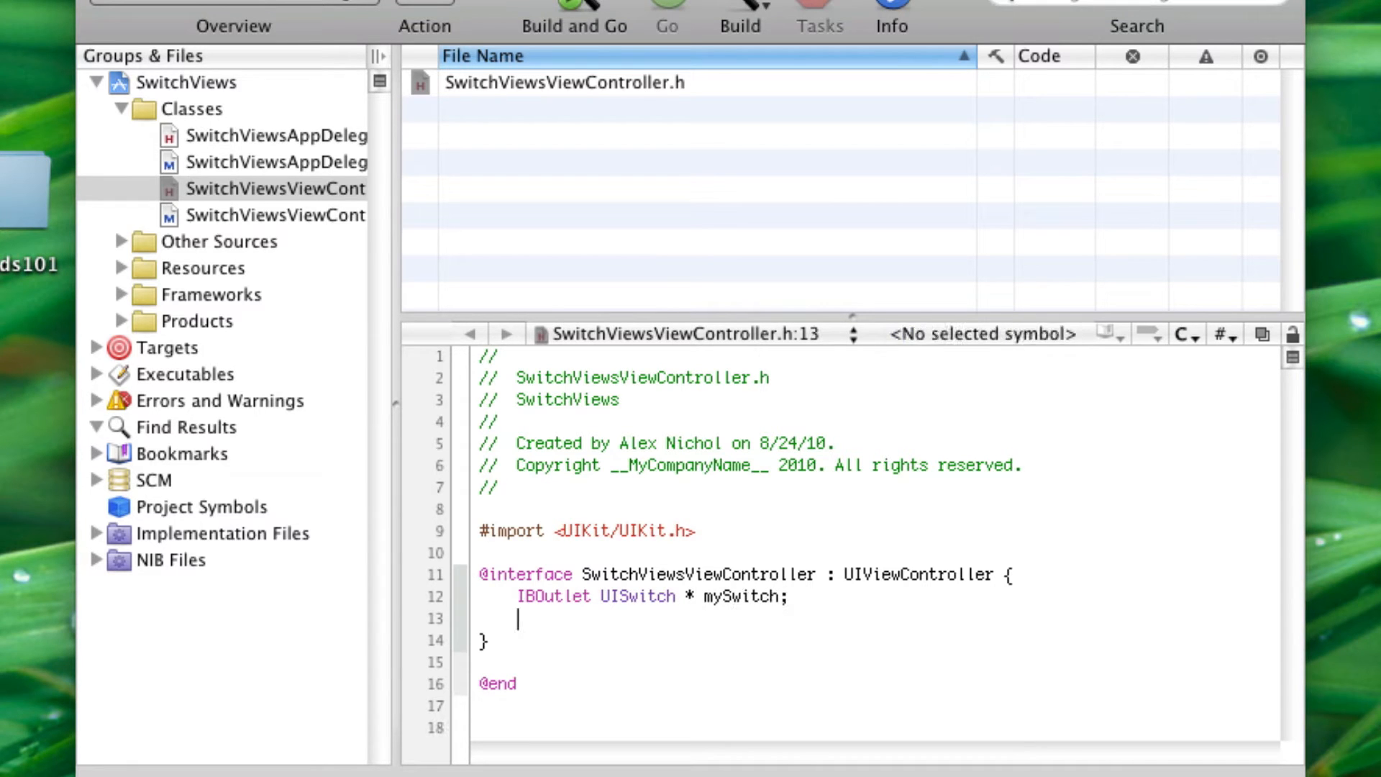
text(IBOutlet UILabel * myLabel)
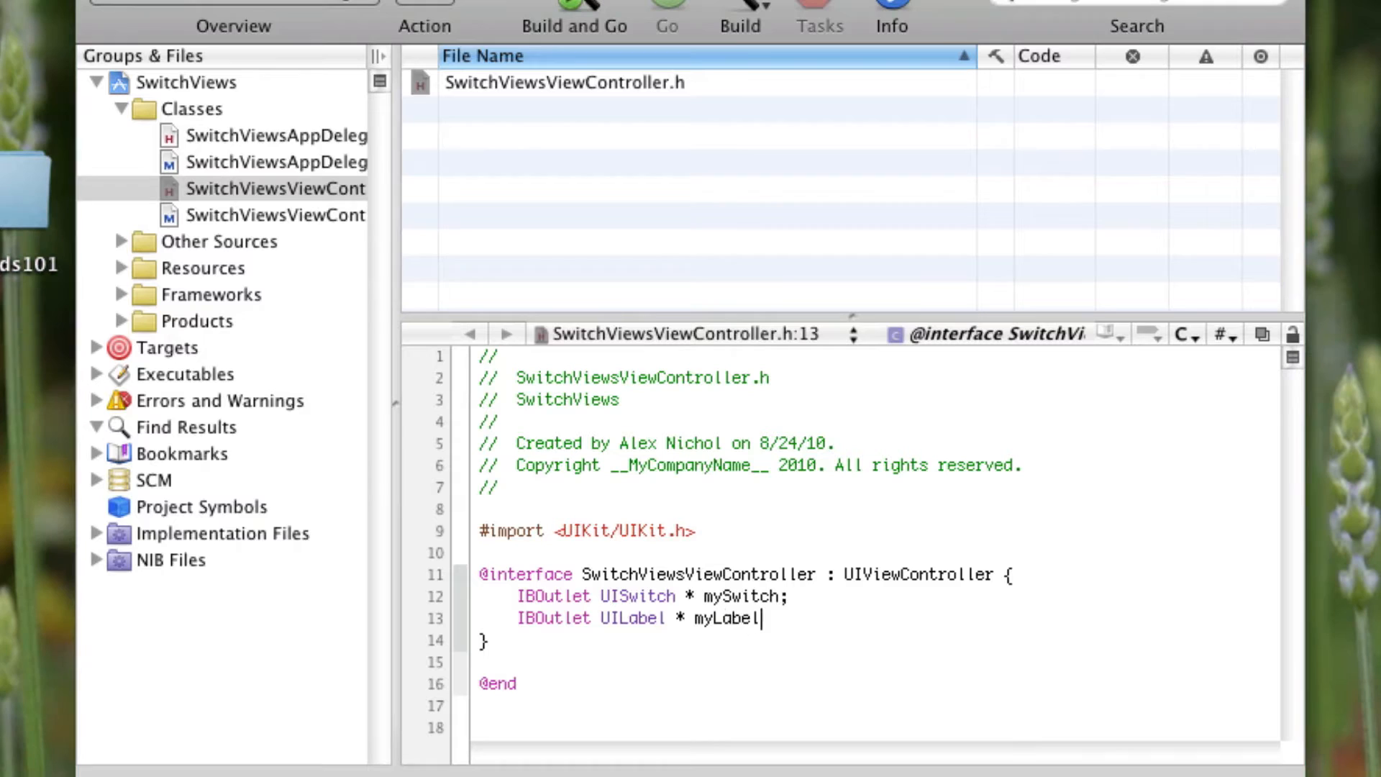
text(;)
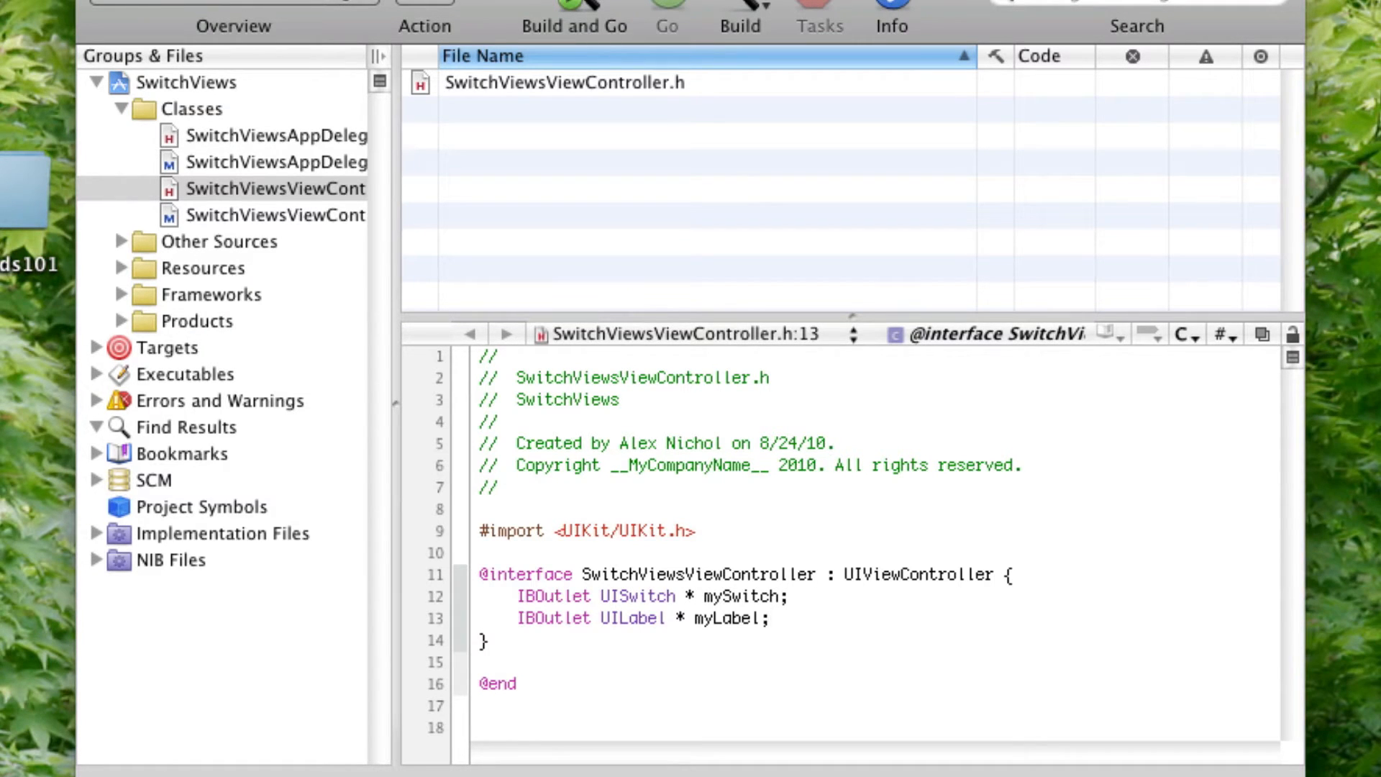
Declare the - (IBAction)switchChanged:(id)sender; method below the instance variables.
click(482, 661)
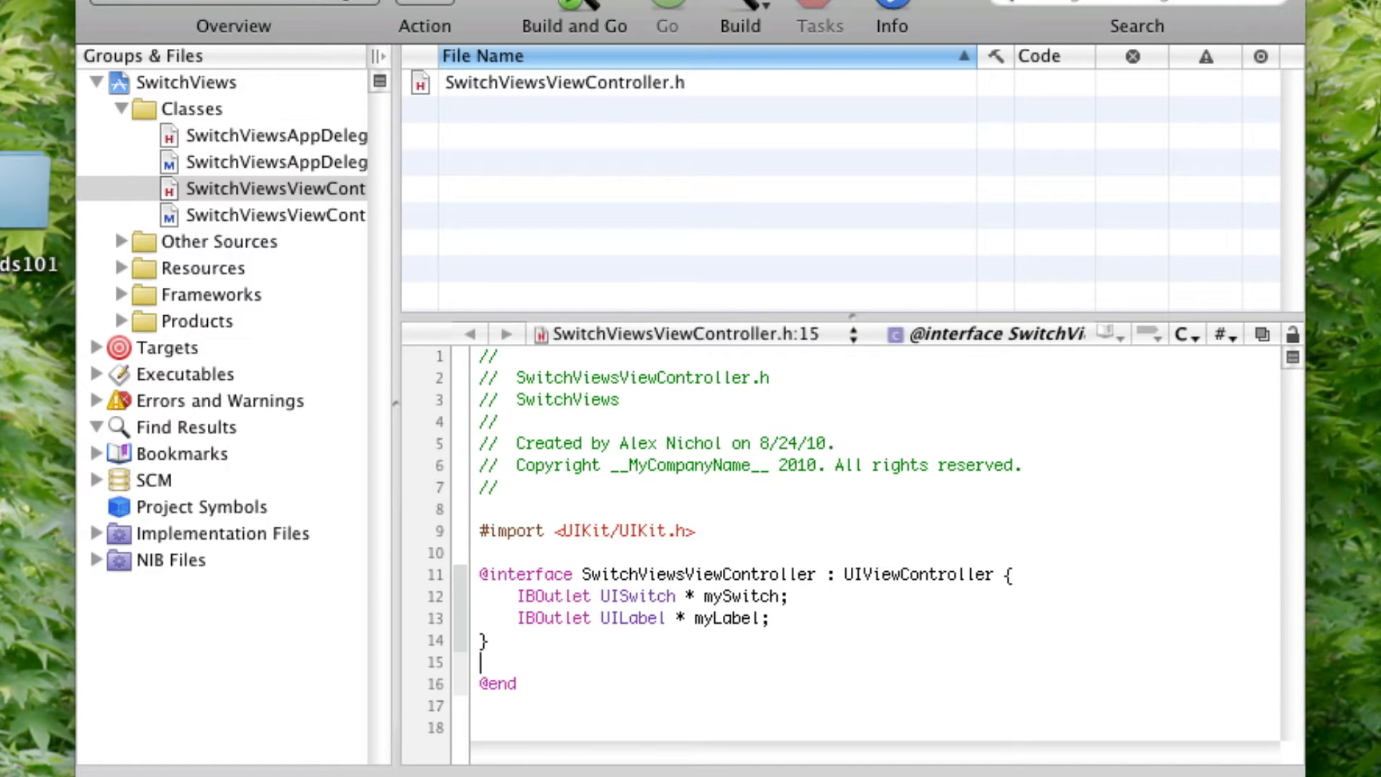
text(- (IBAction)
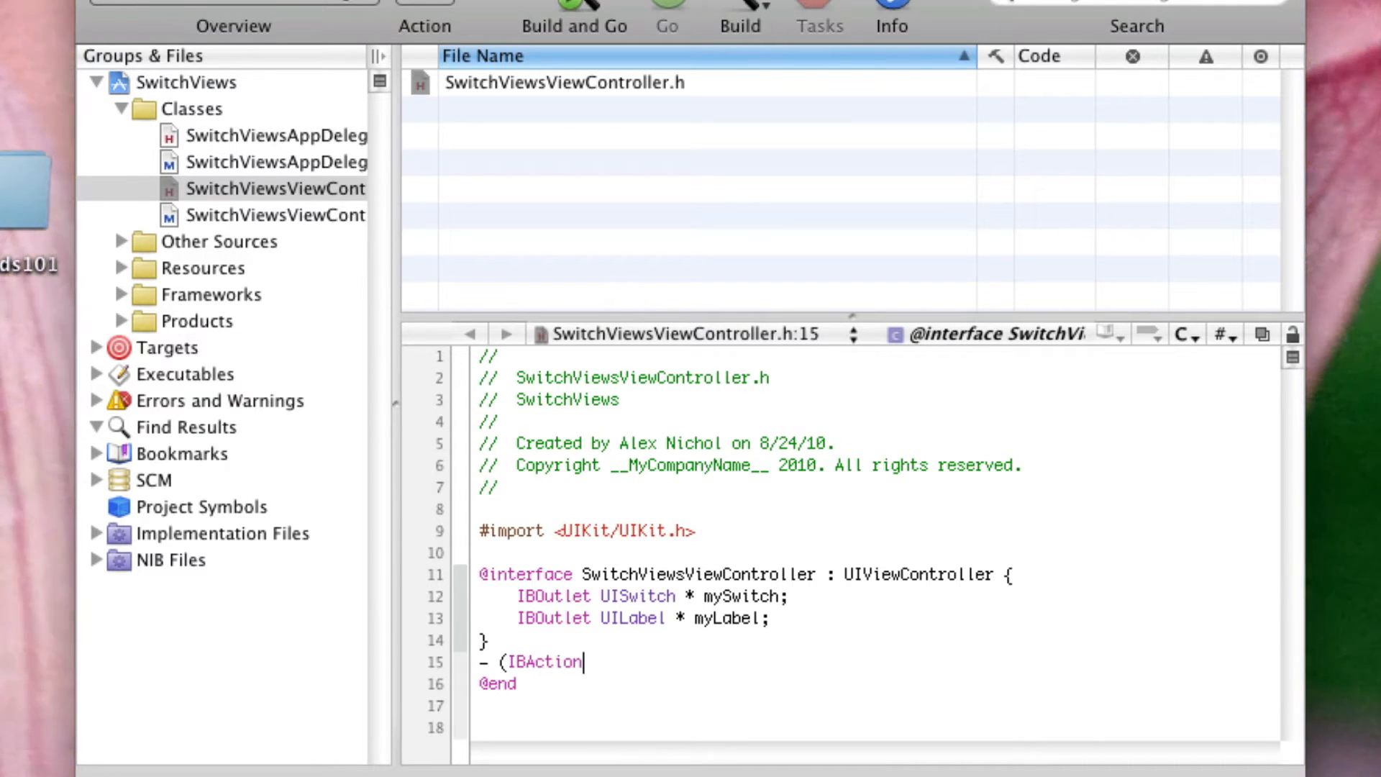
text(SwitchViewsViewController)
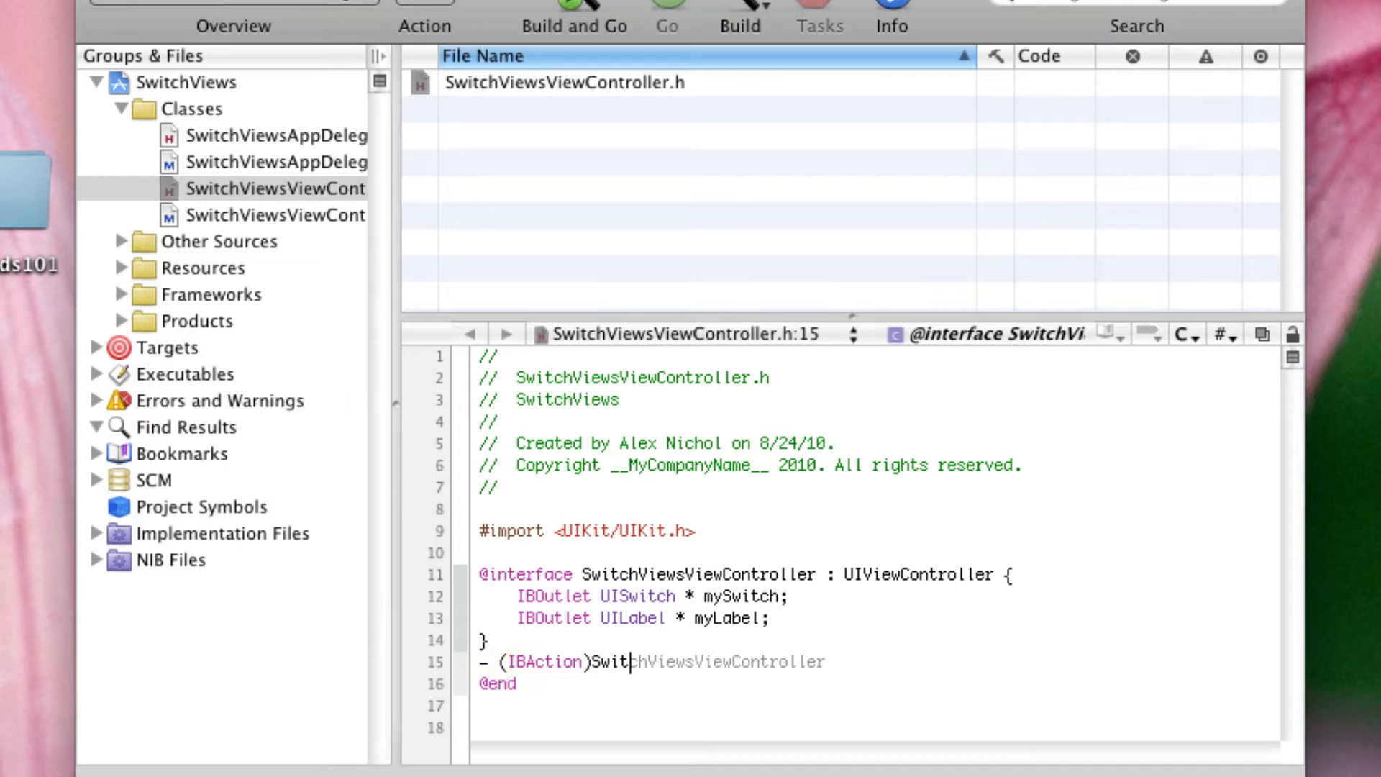
text(switchChanged)
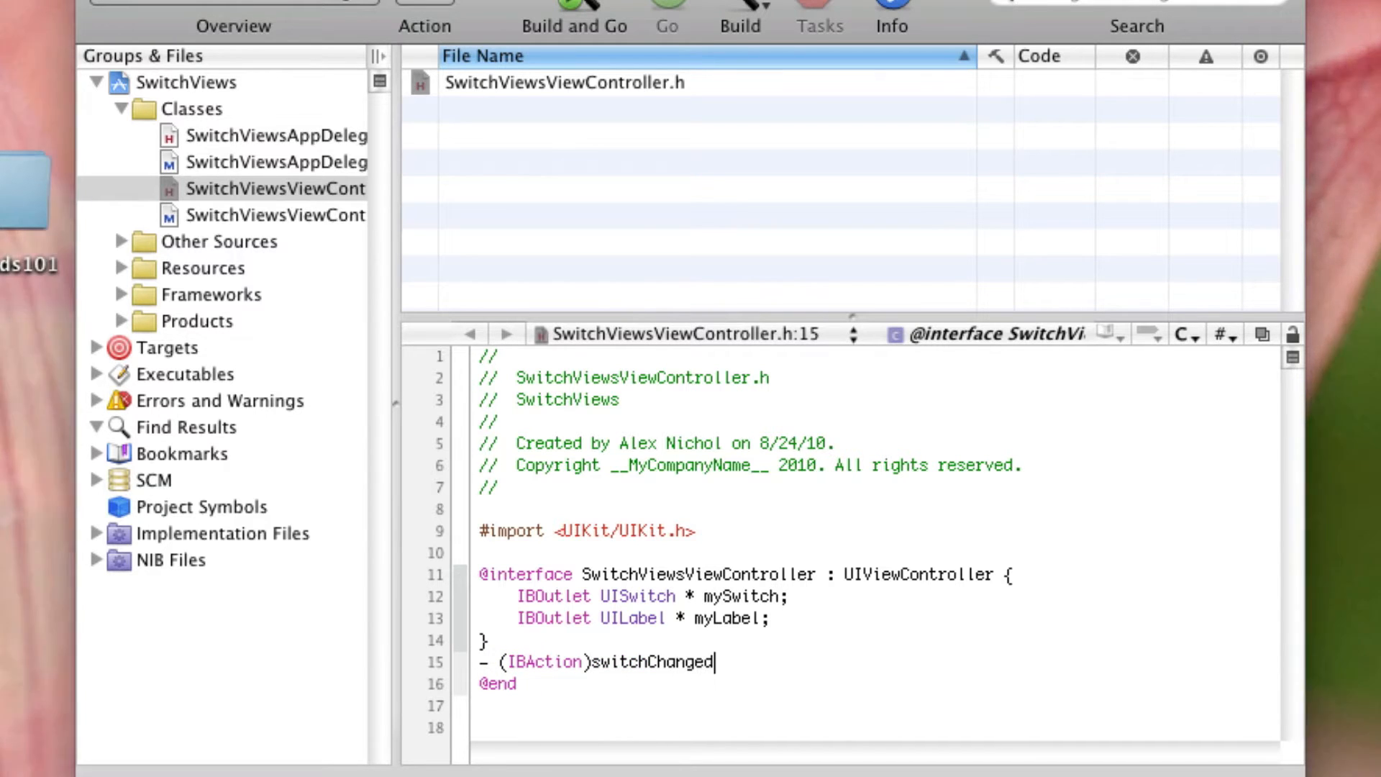
text(:(id)self)
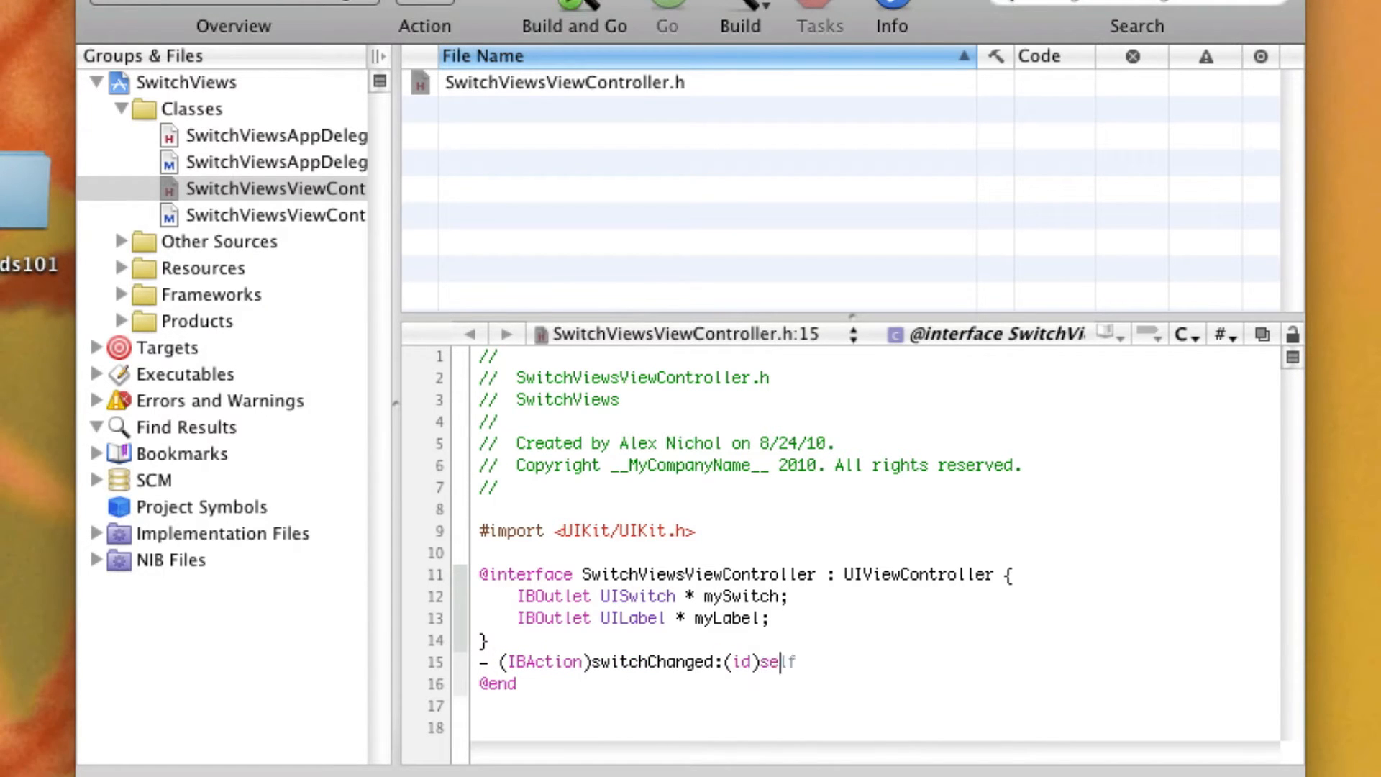
text(nder;)
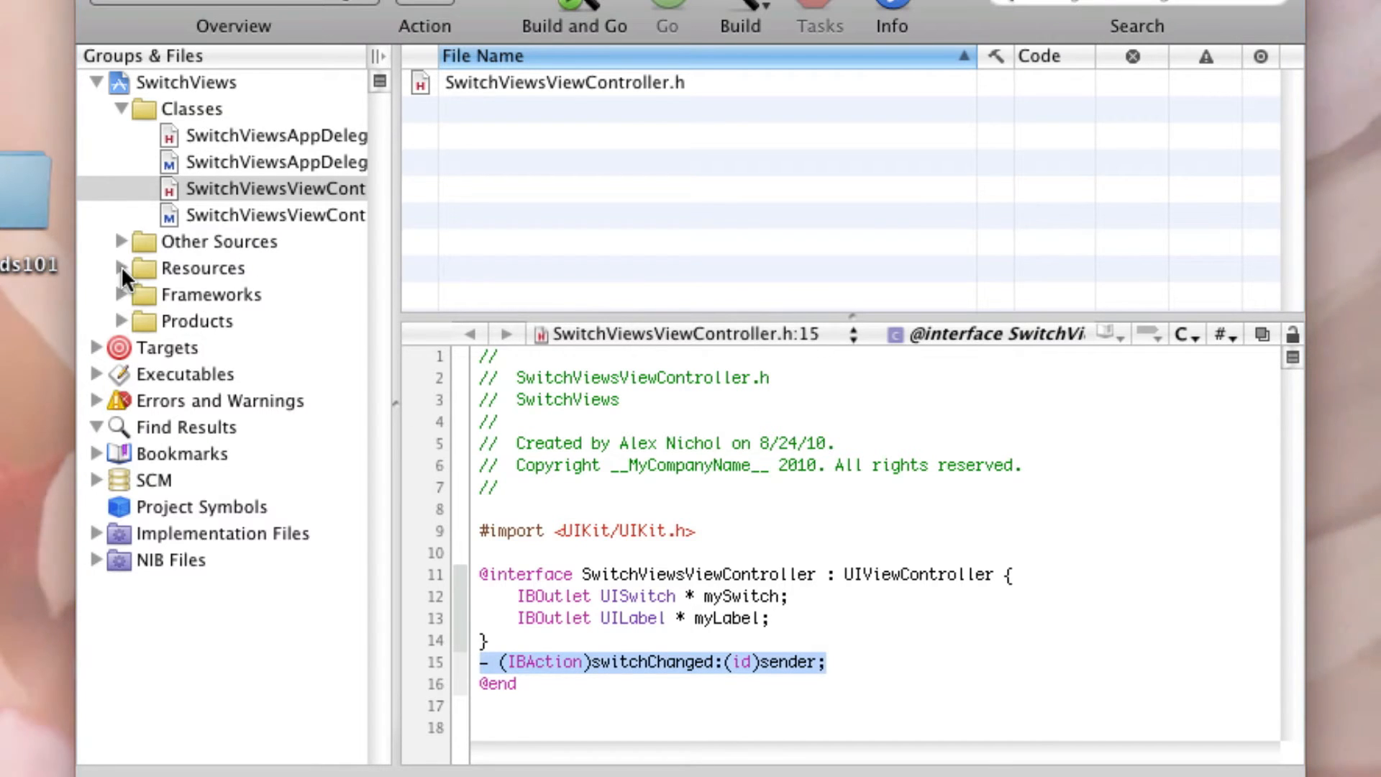
click(119, 268)
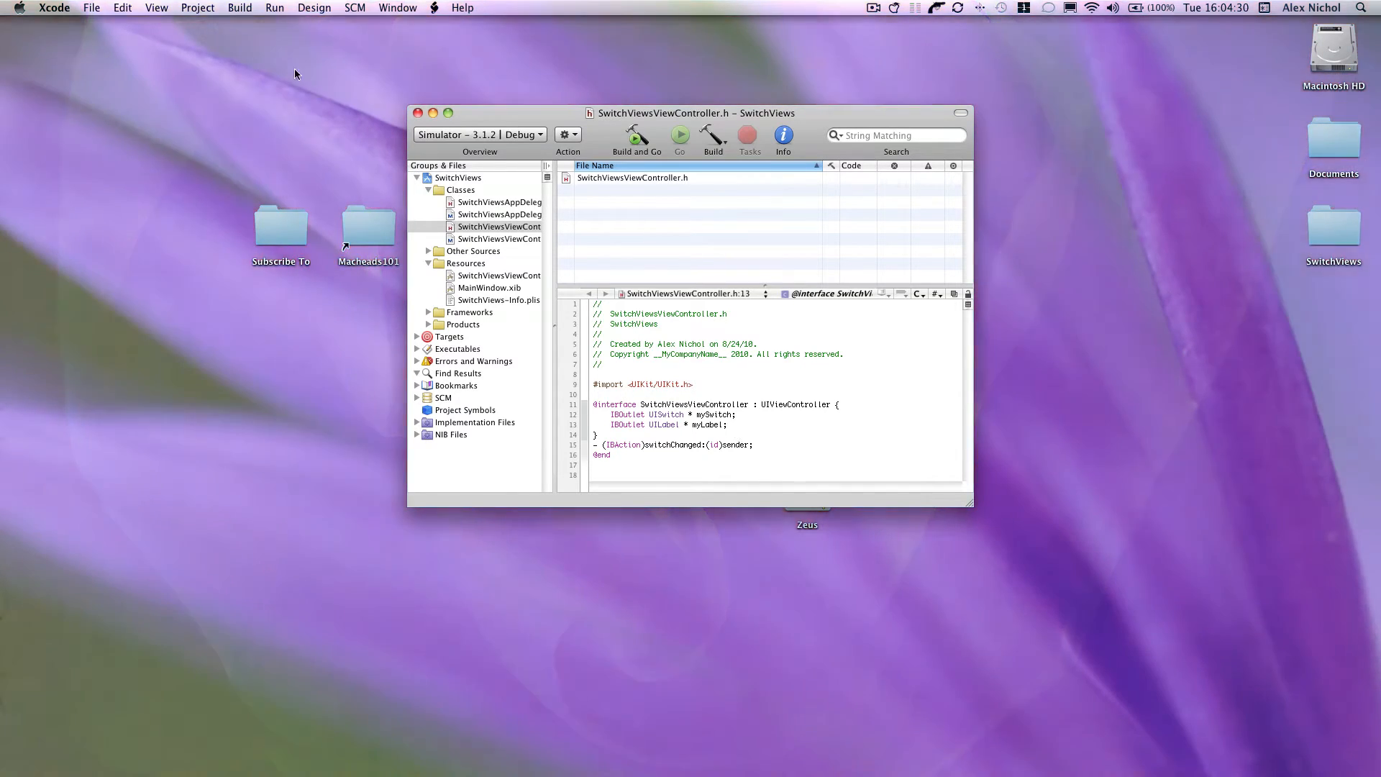
Save the edited header and select SwitchViewsViewController.xib in Resources.
click(91, 8)
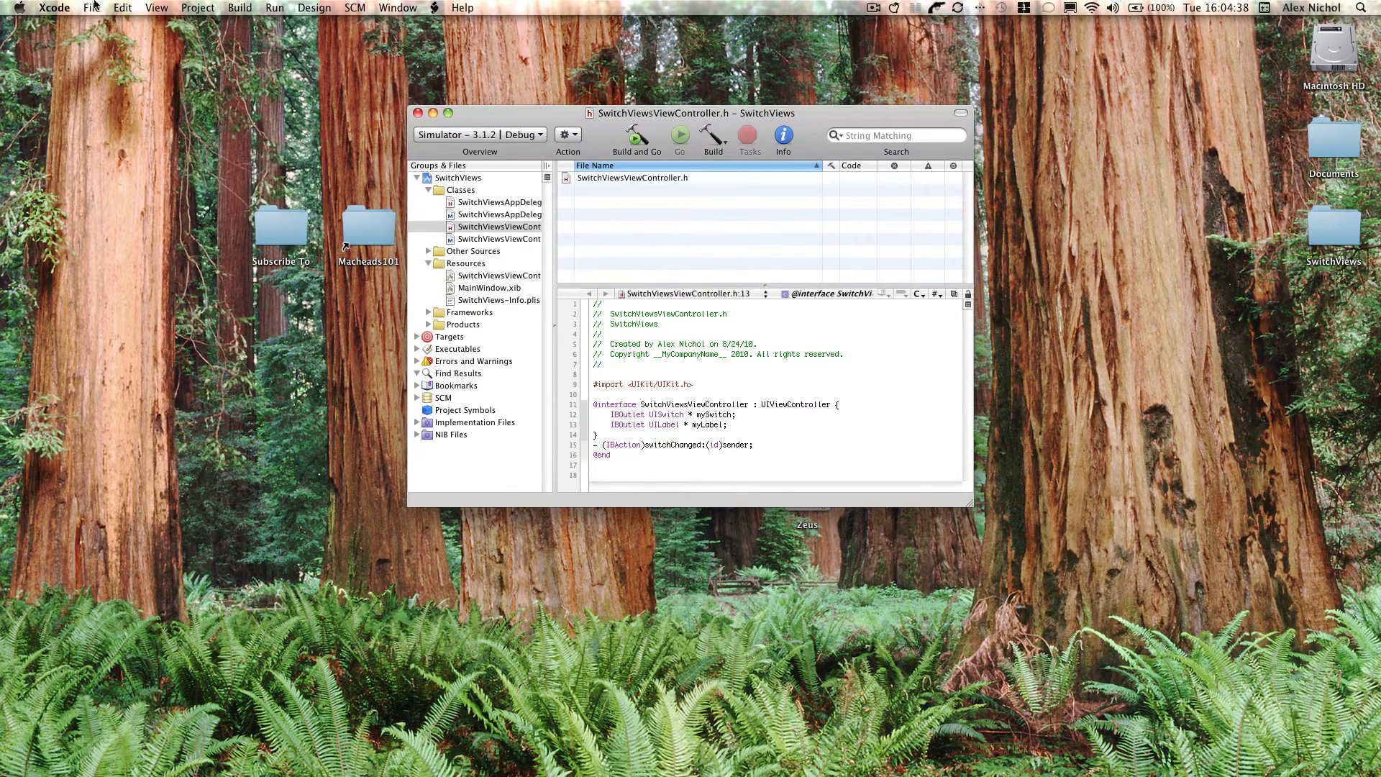
click(91, 7)
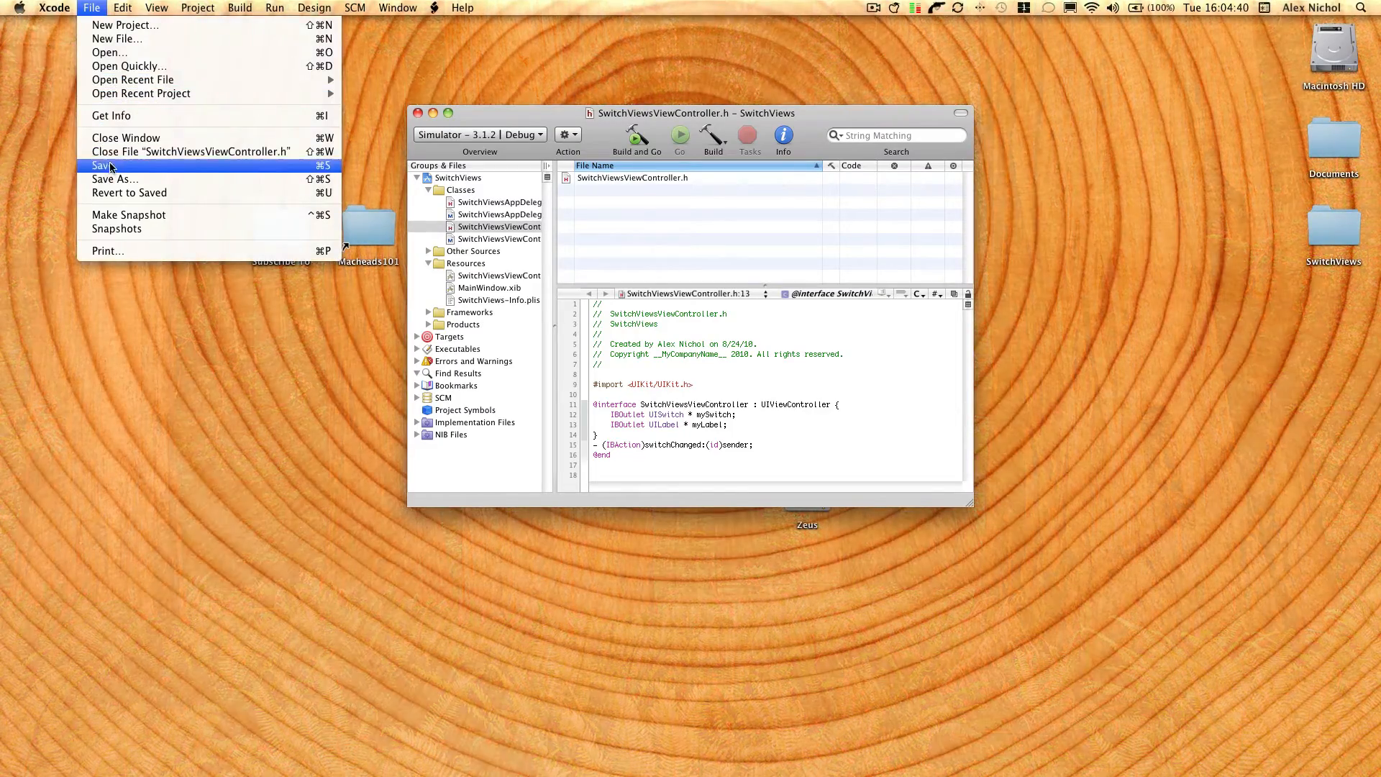
click(101, 164)
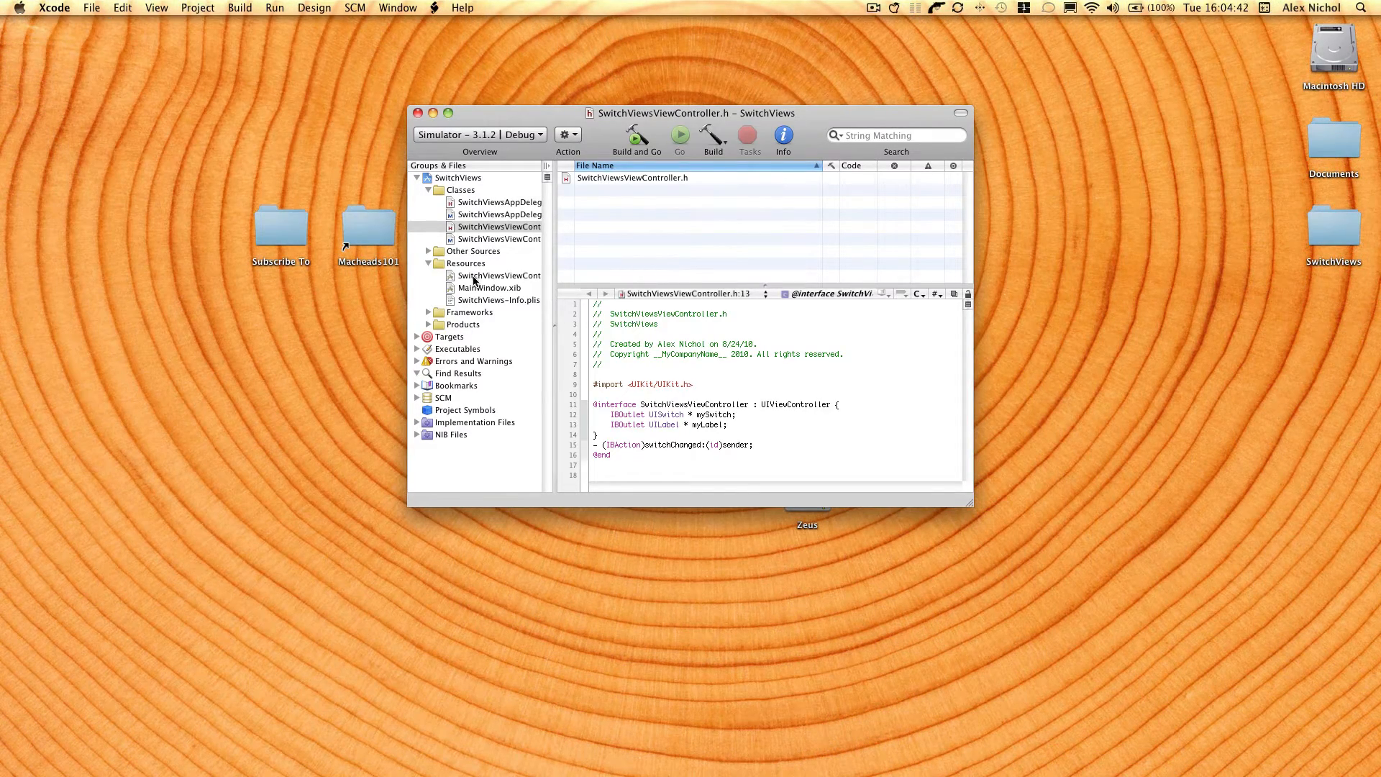
click(499, 275)
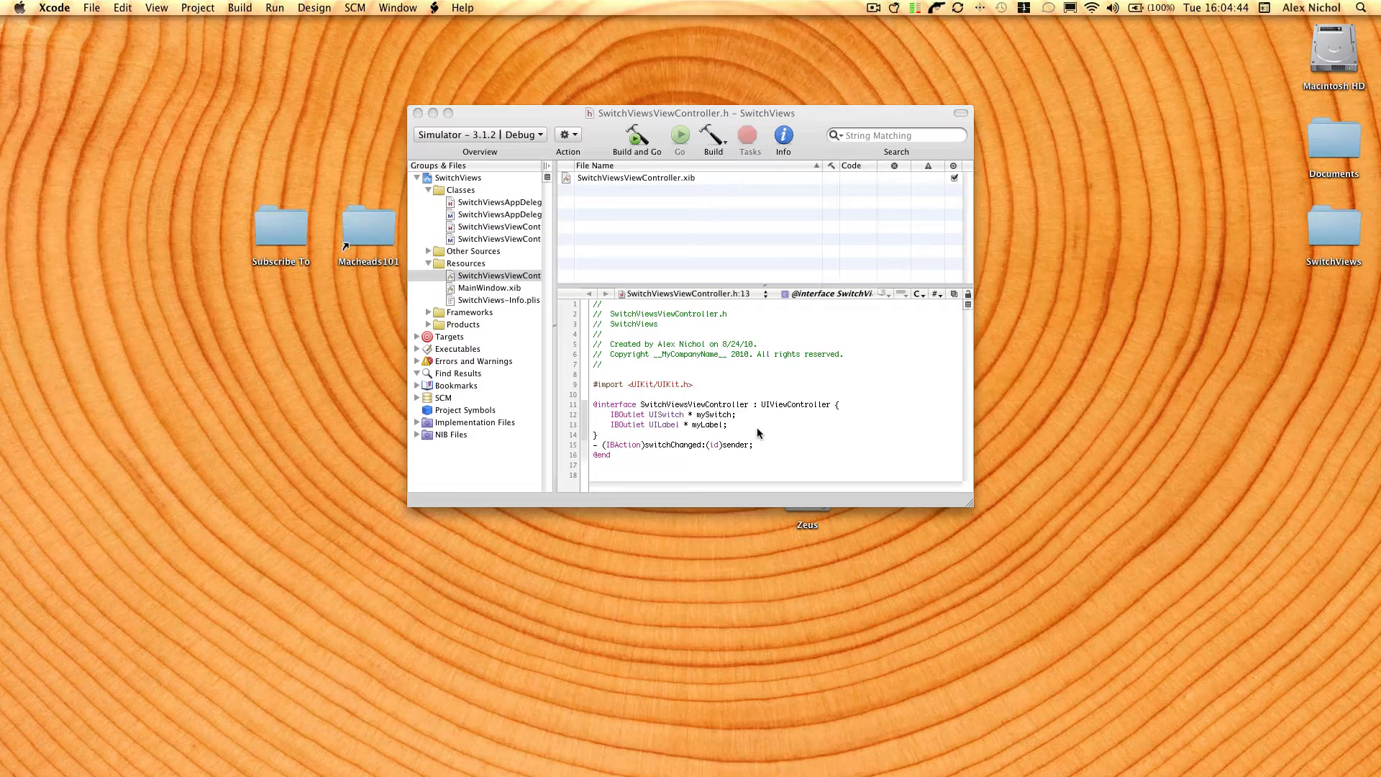
Open the view controller xib and add a 'Switch is' label near the top.
double_click(635, 177)
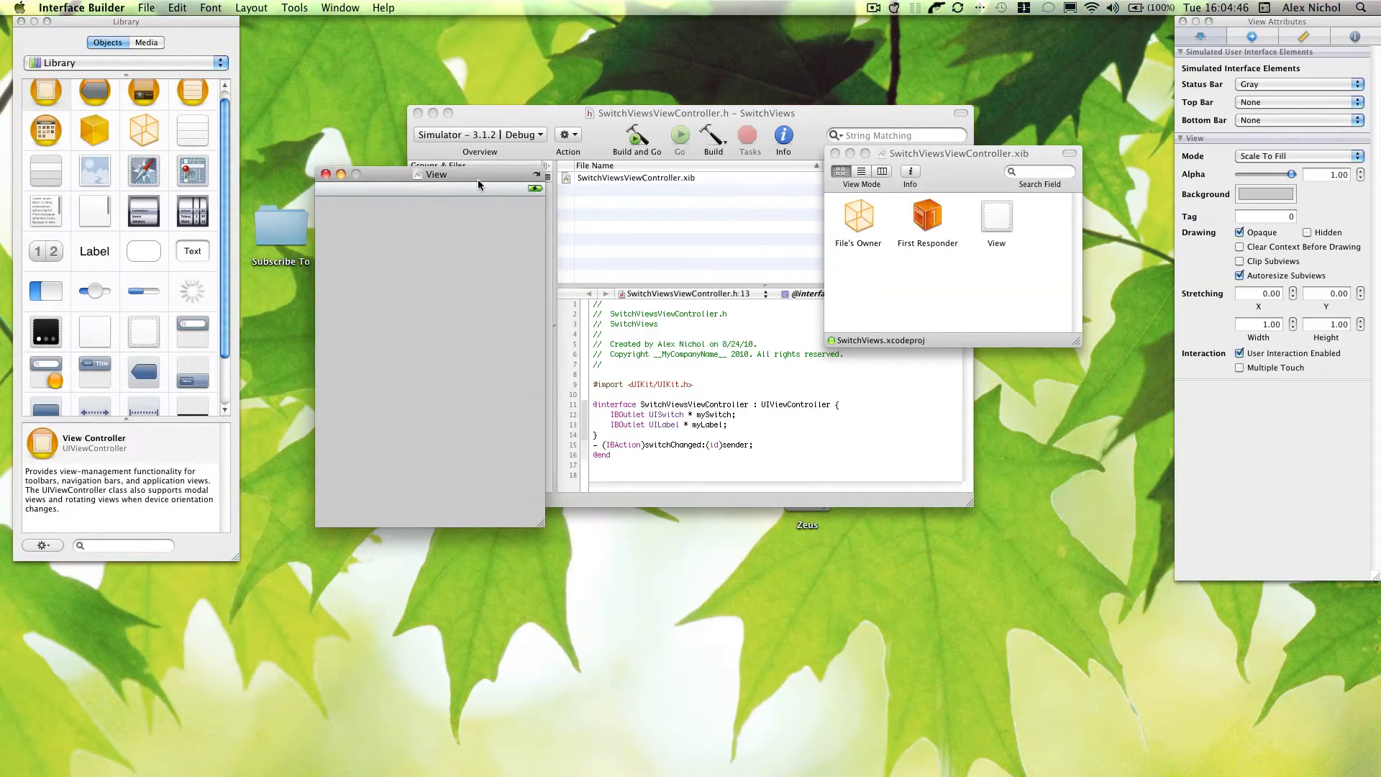
drag(436, 173, 517, 181)
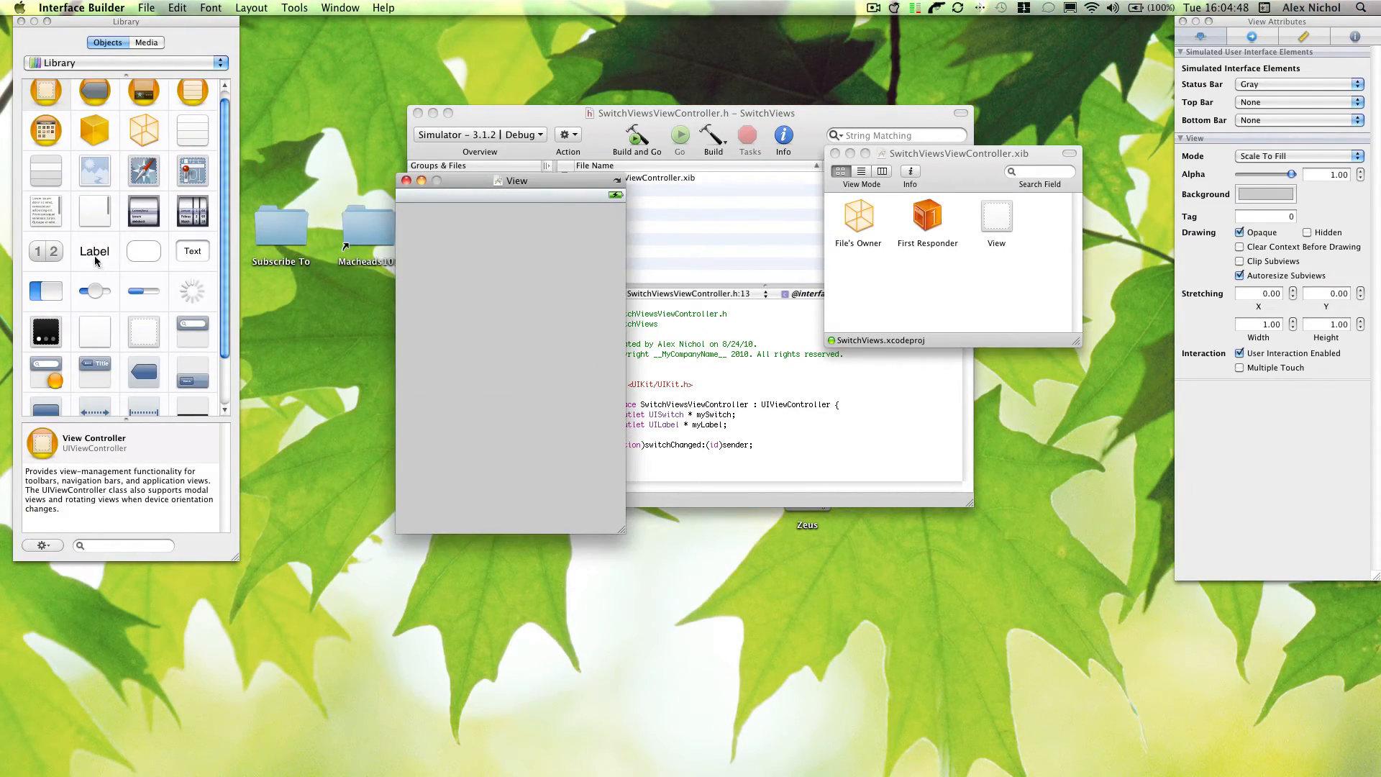
drag(94, 251, 454, 257)
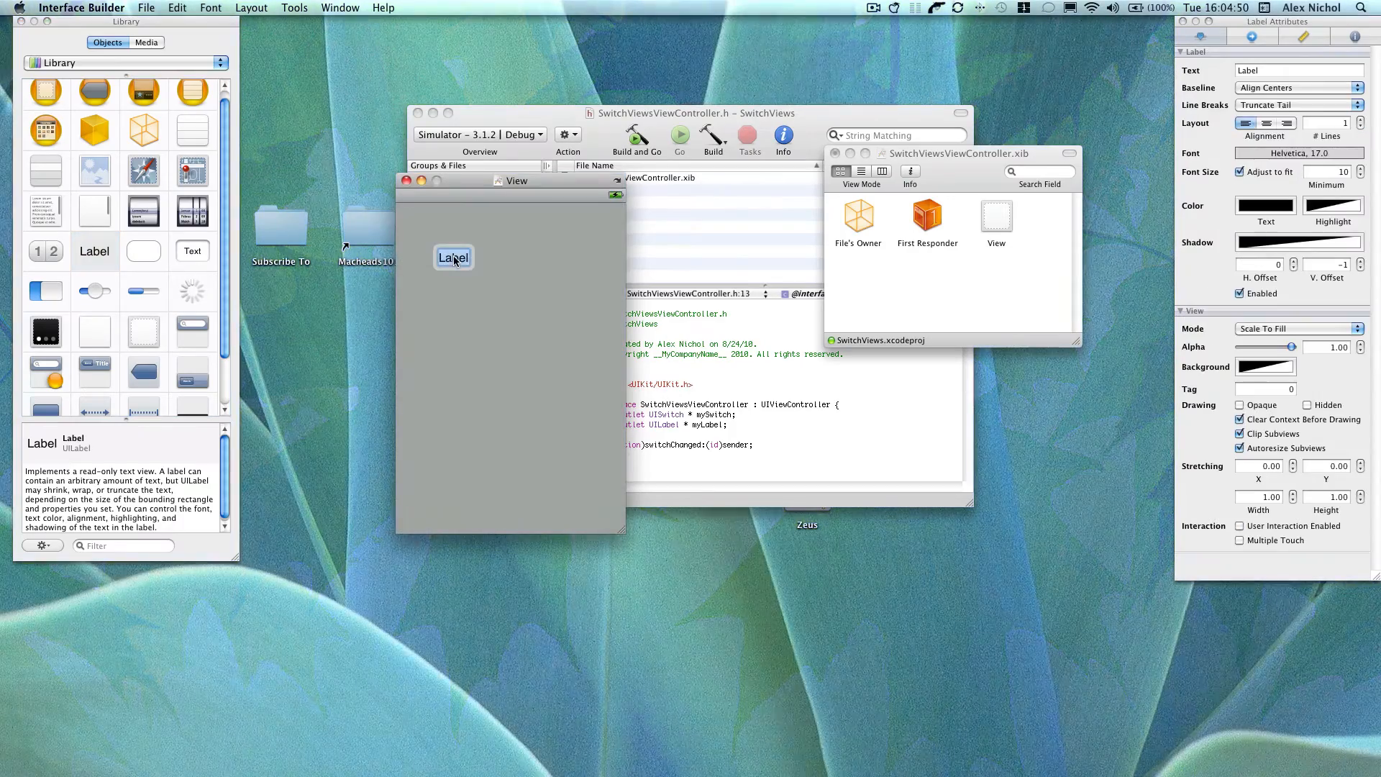
text(Switch is: ON)
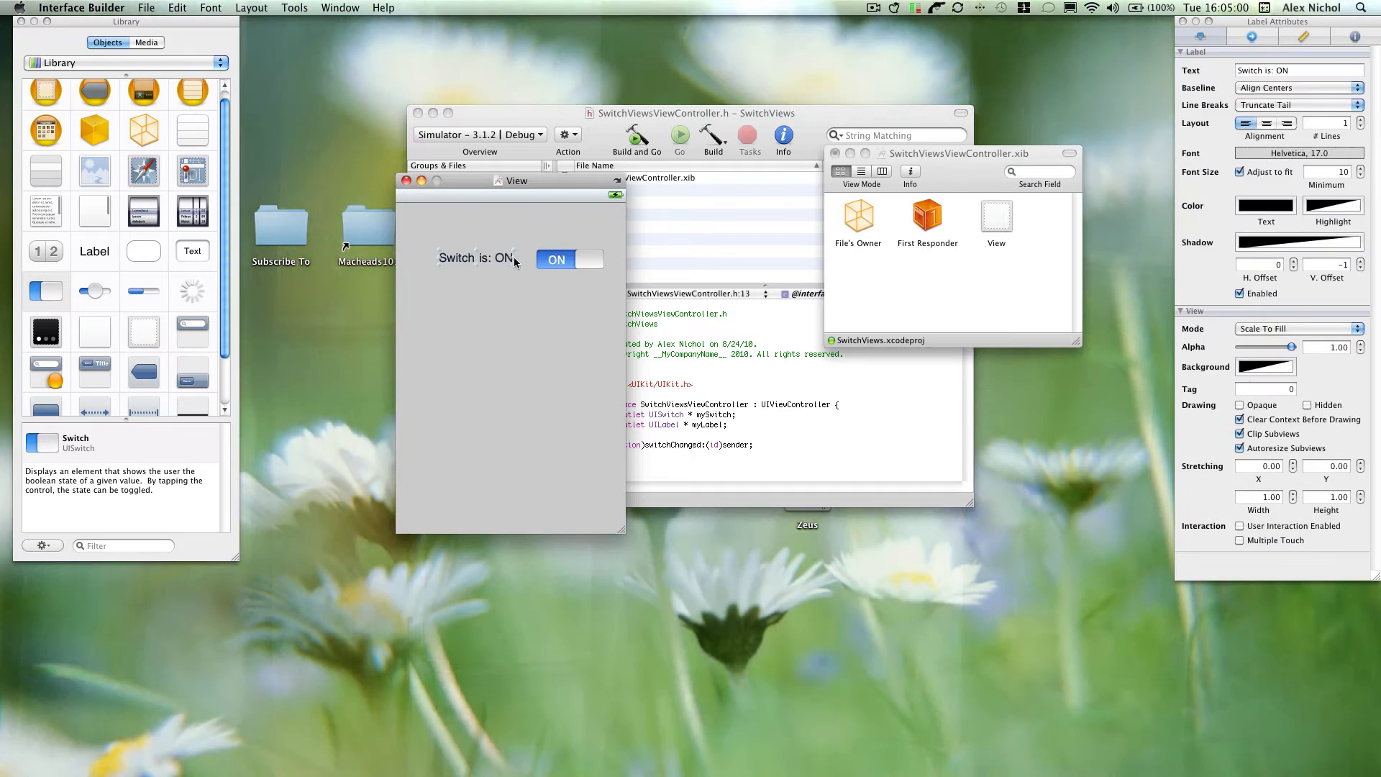
Connect File's Owner to the label and switch in the view.
click(569, 259)
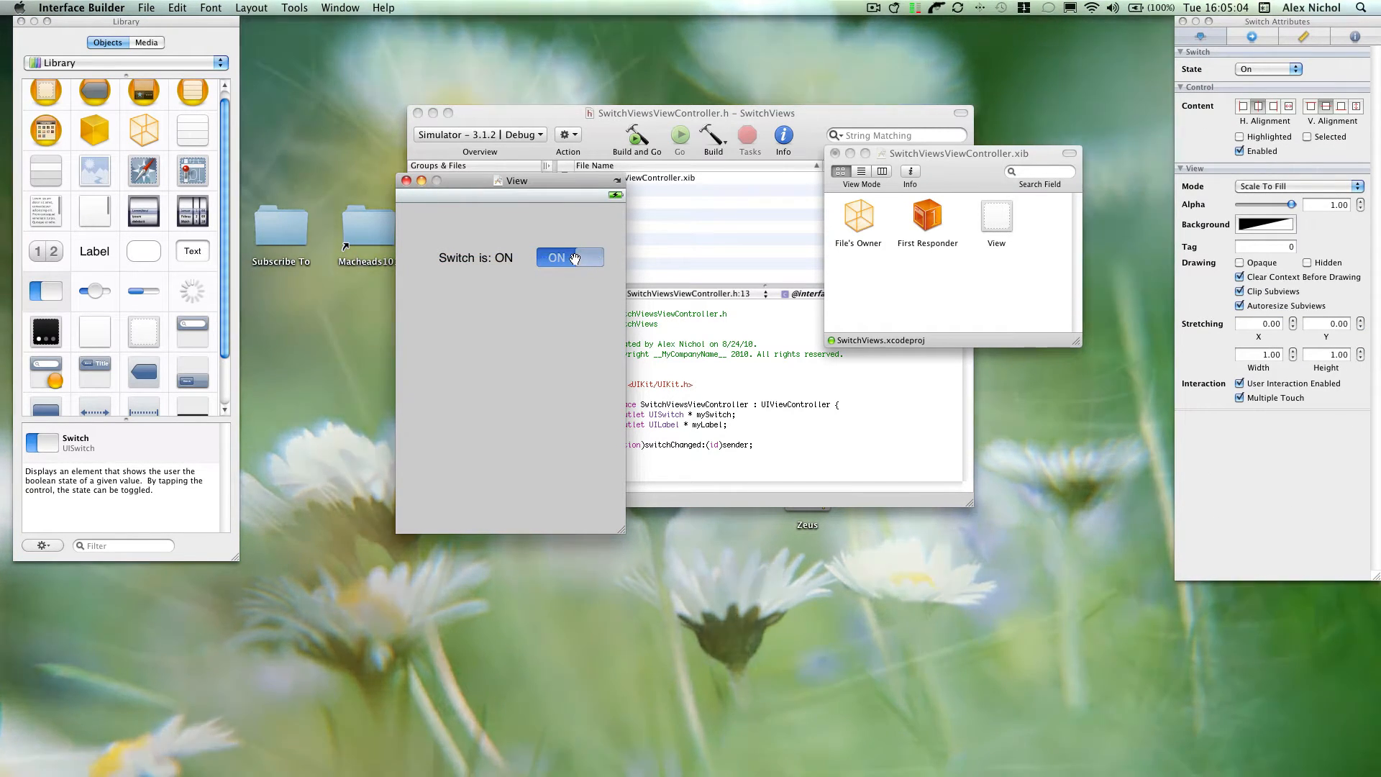
drag(577, 257, 858, 220)
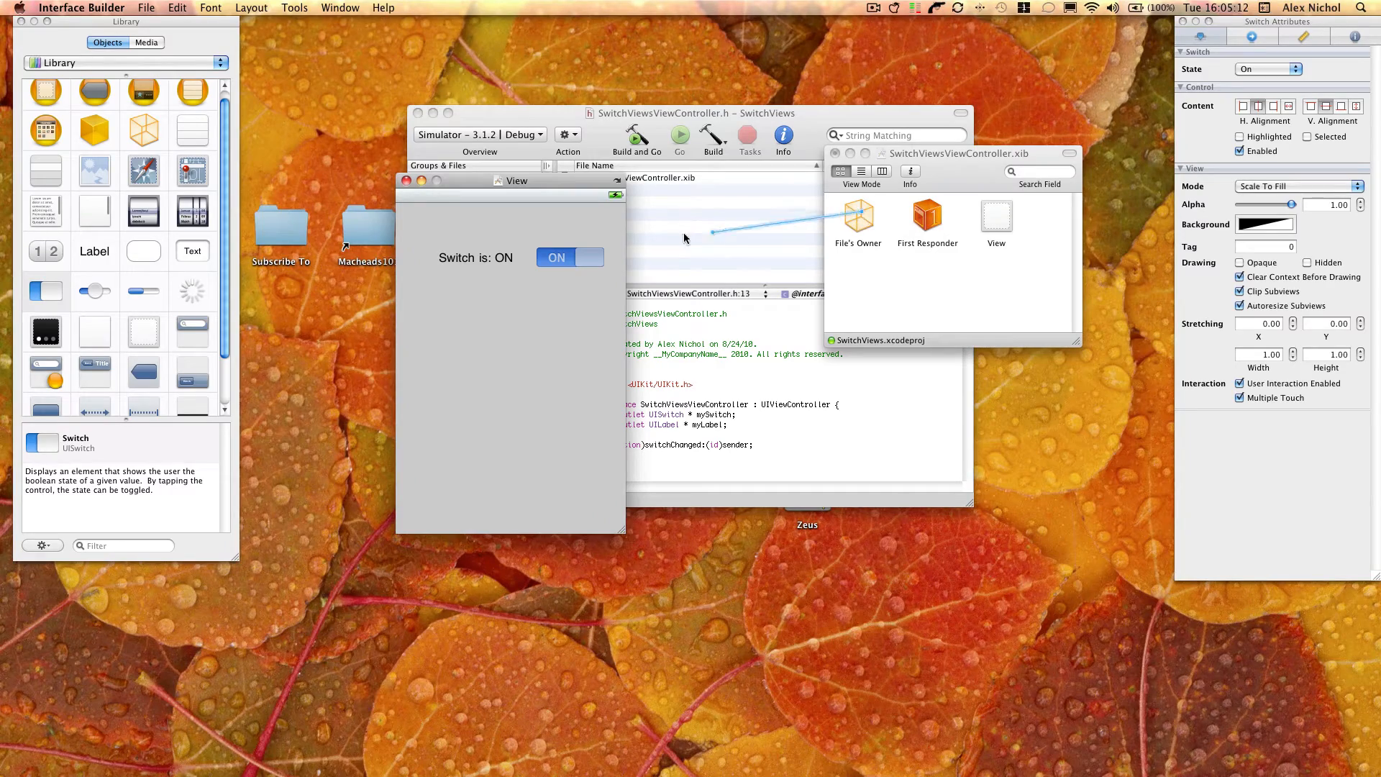
click(475, 258)
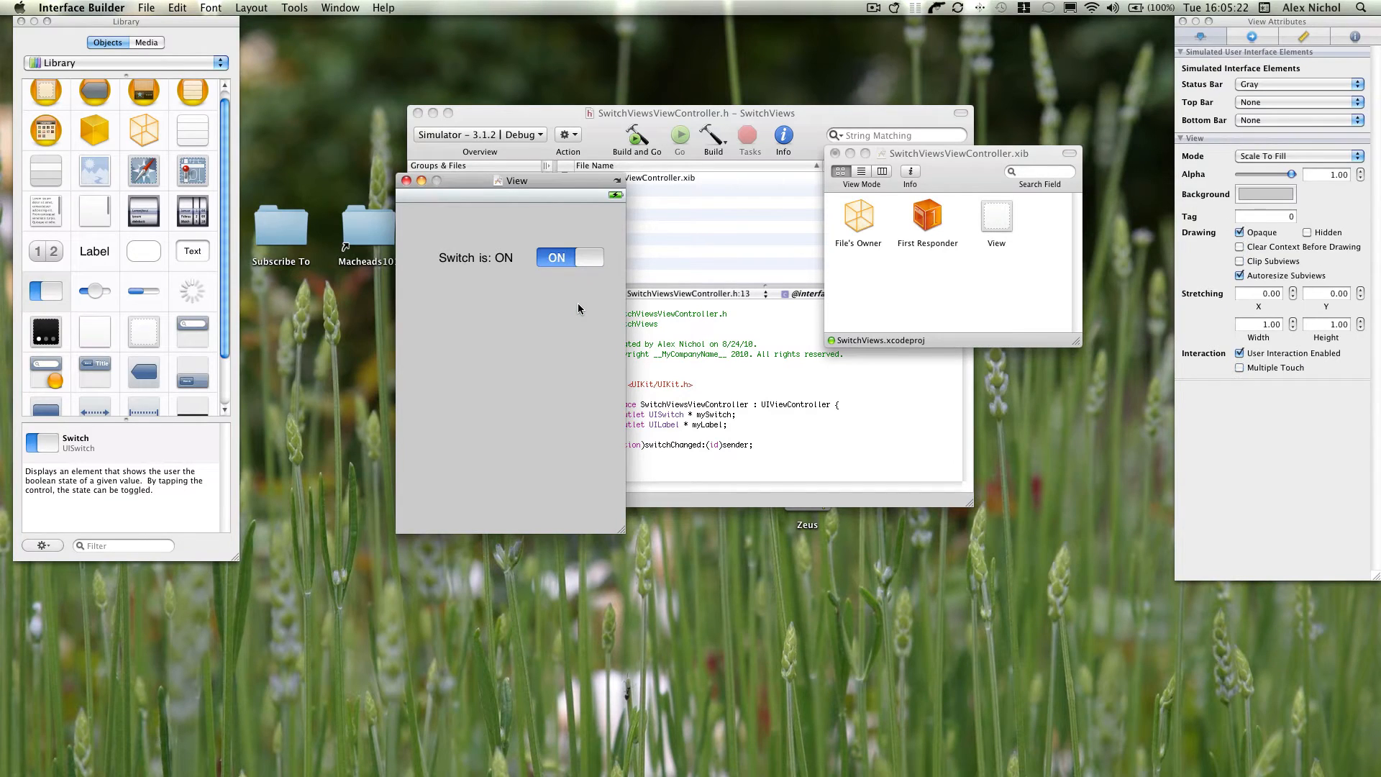
click(570, 257)
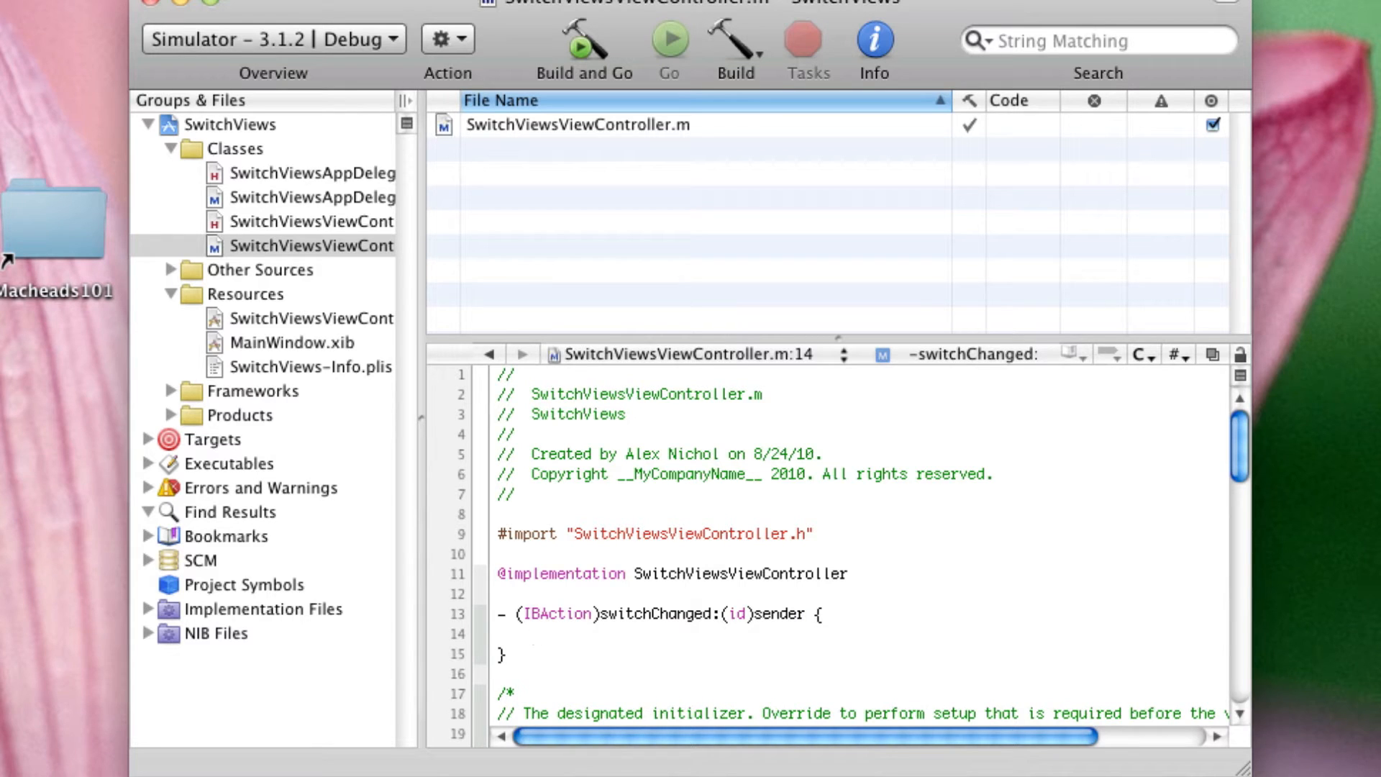
Write if ([mySwitch isOn]) setting myLabel to "Switch is: ON", else "Switch is: OFF".
text(if ()
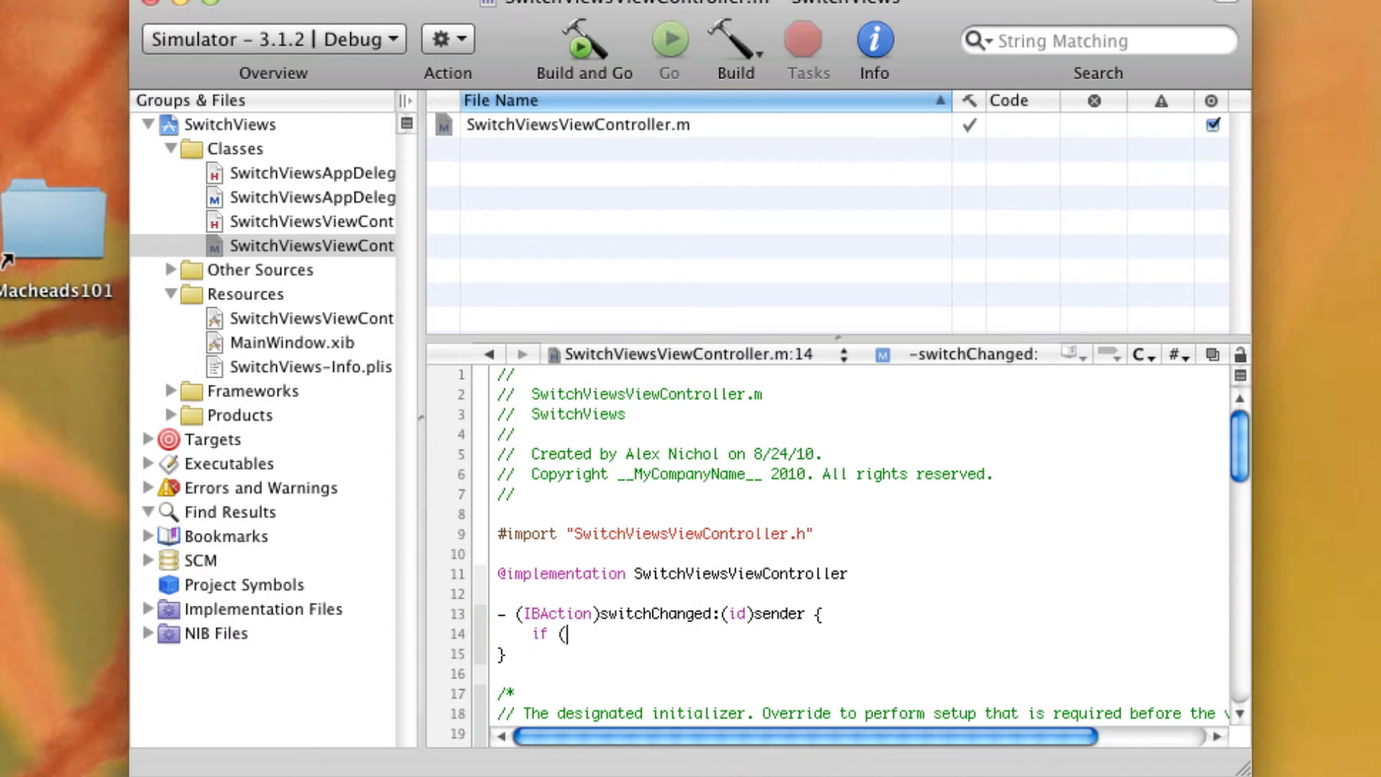
text([)
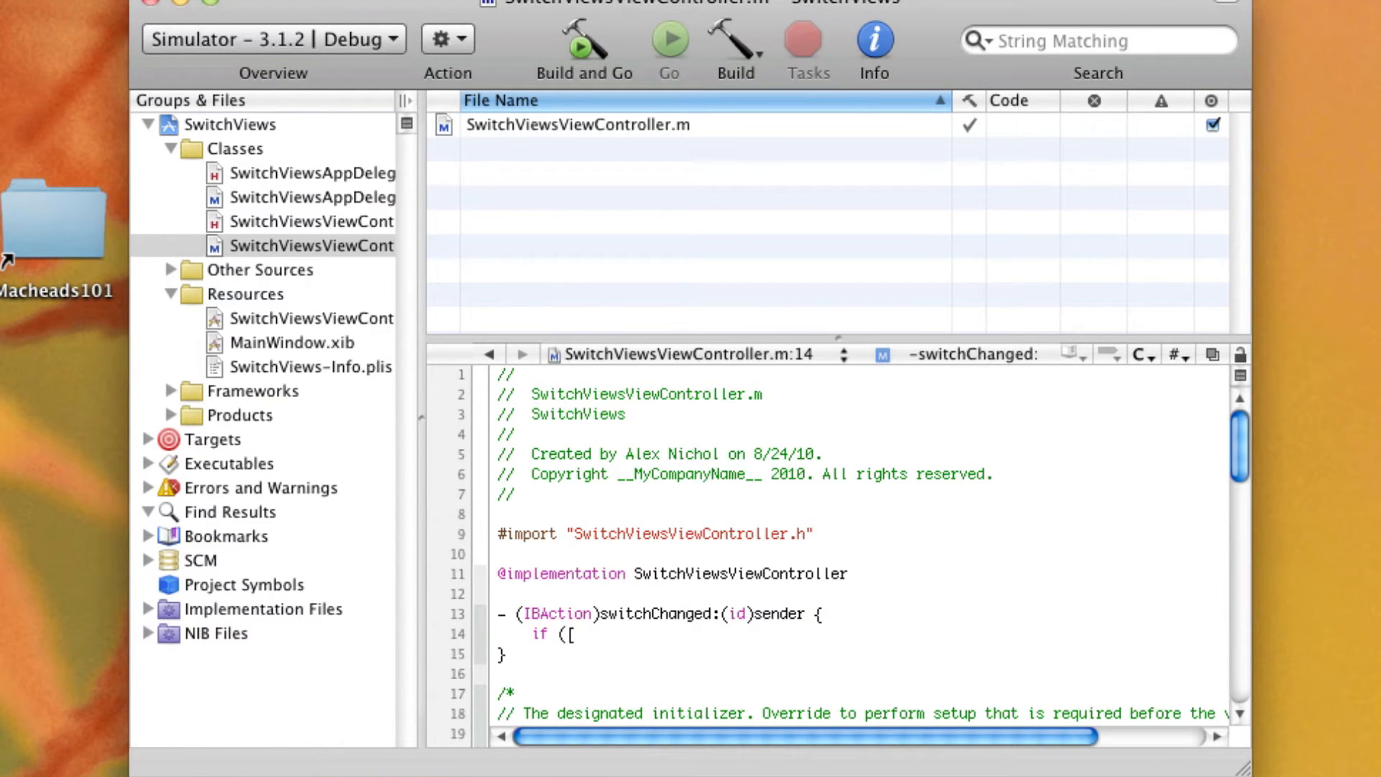
text(mySwitch isOn]) {)
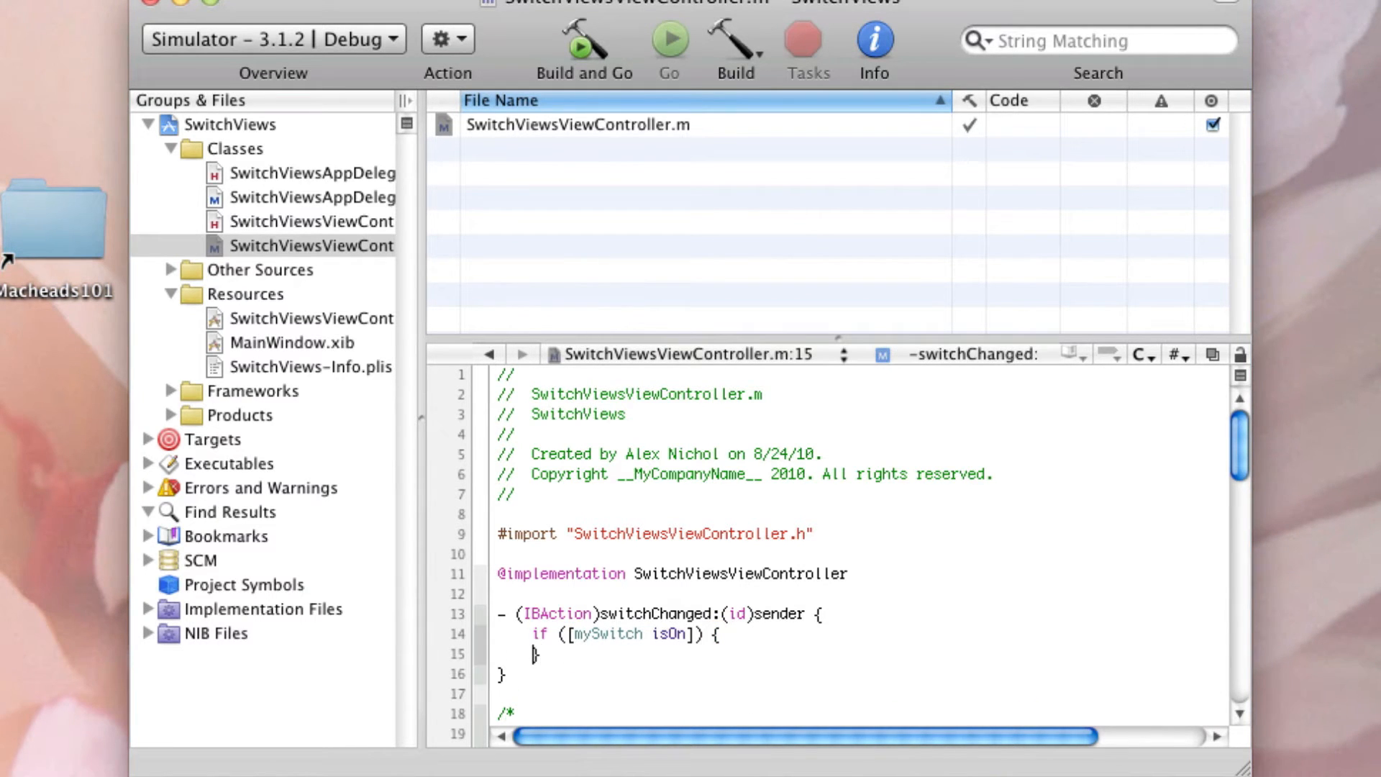
text([myLabel setTag:)
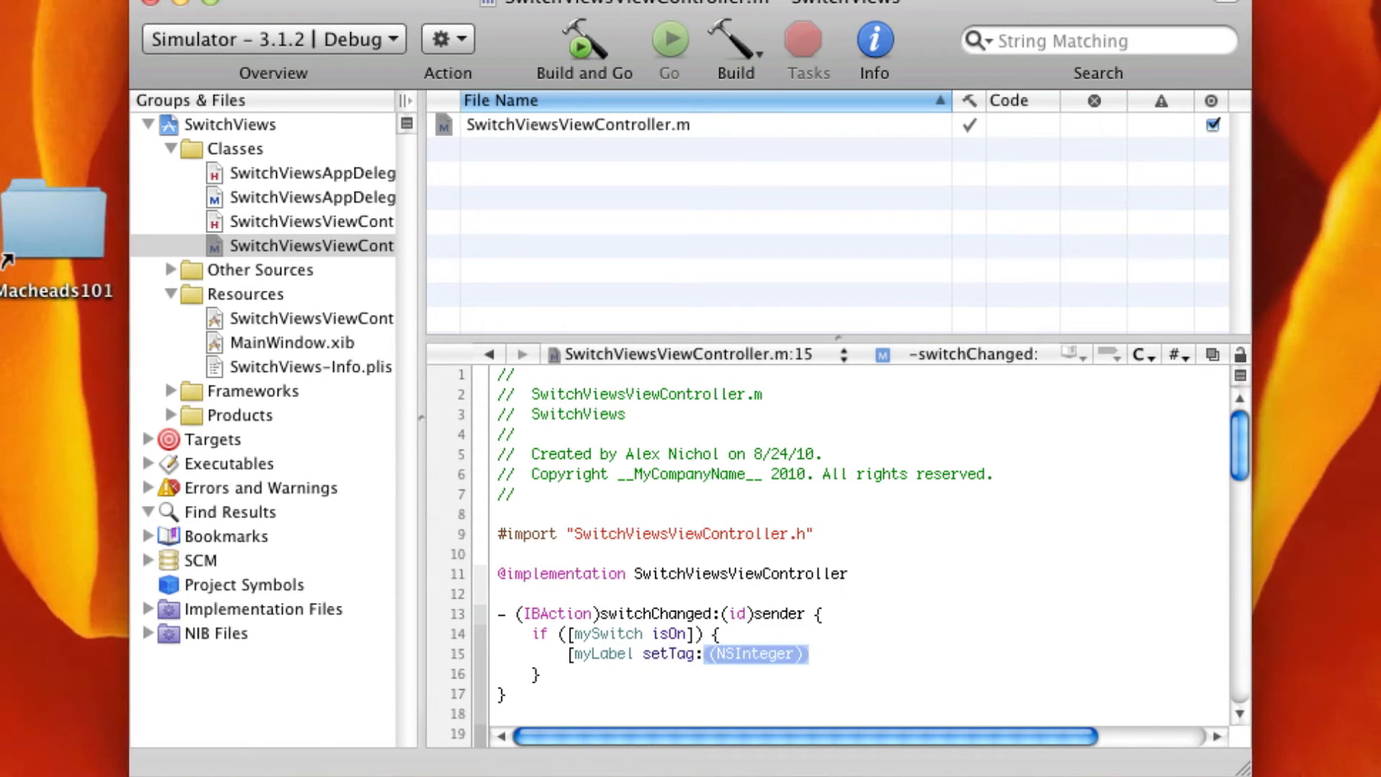
text(setText:@"Swi)
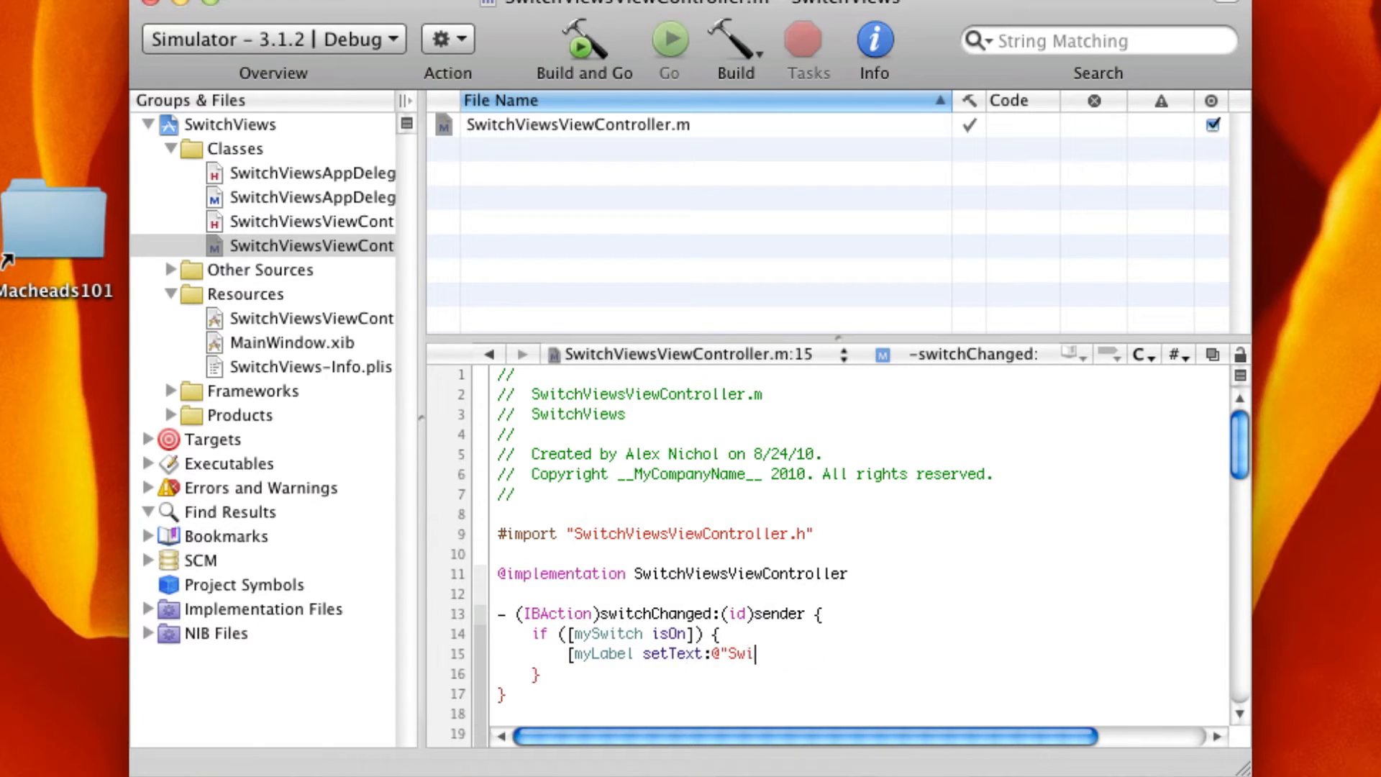
text(tch is: ON"];)
click(864, 674)
text( else [myL)
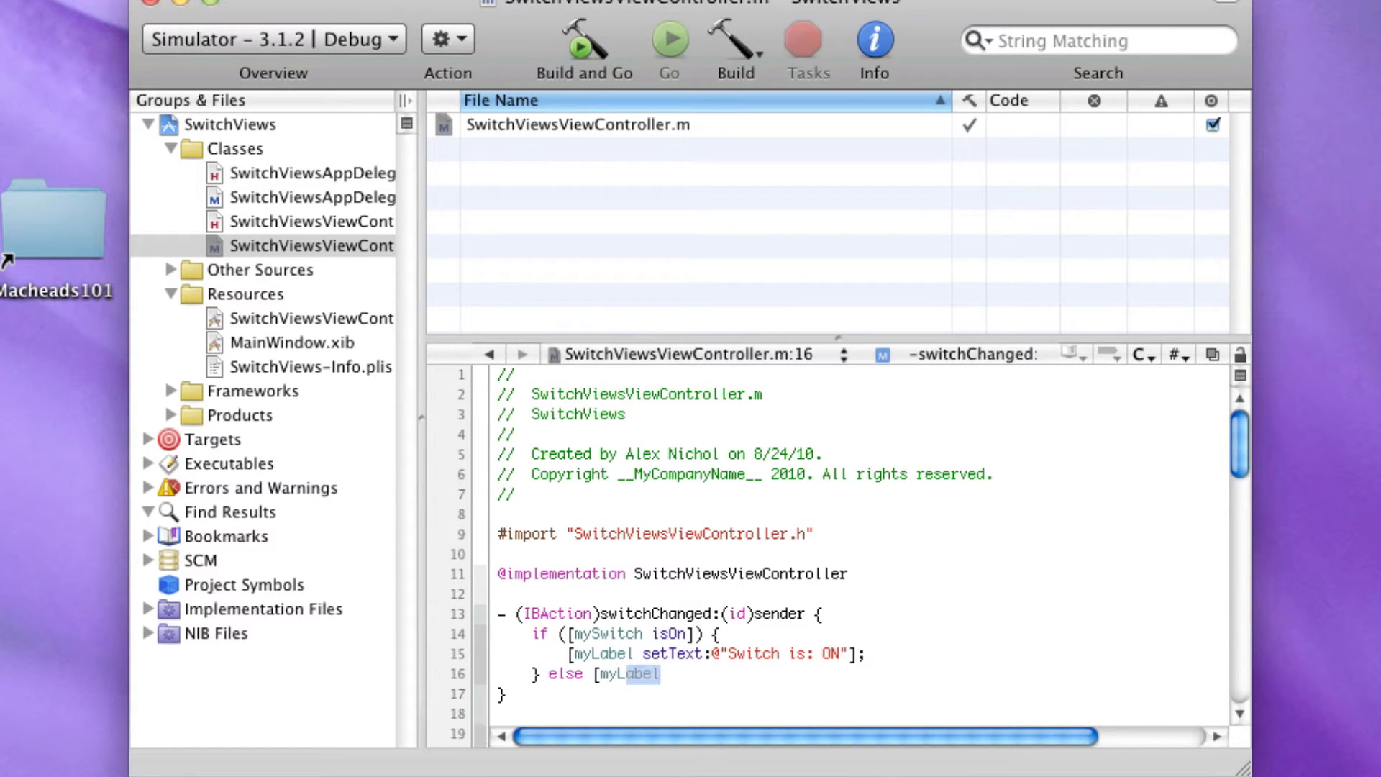
text(setText:@")
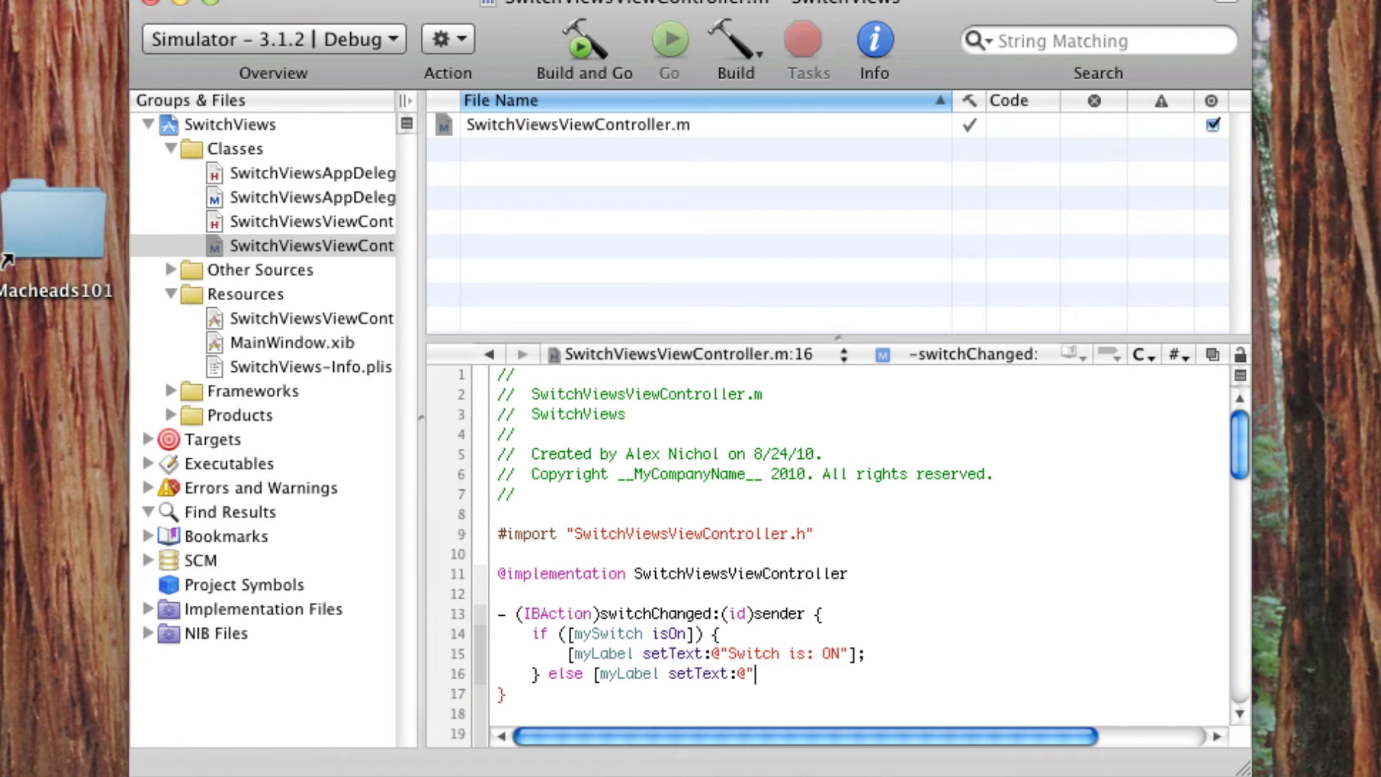
text(Switch is: OFF)
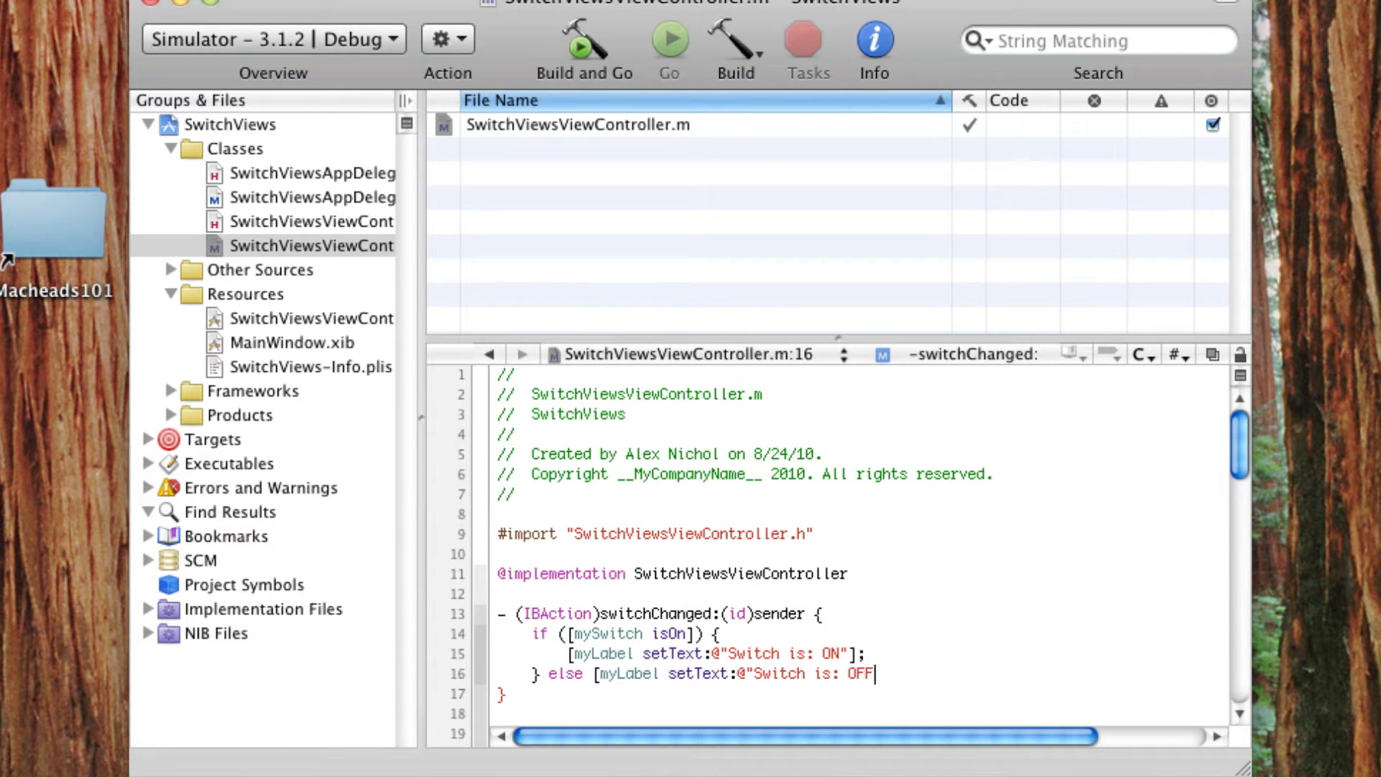
text("];)
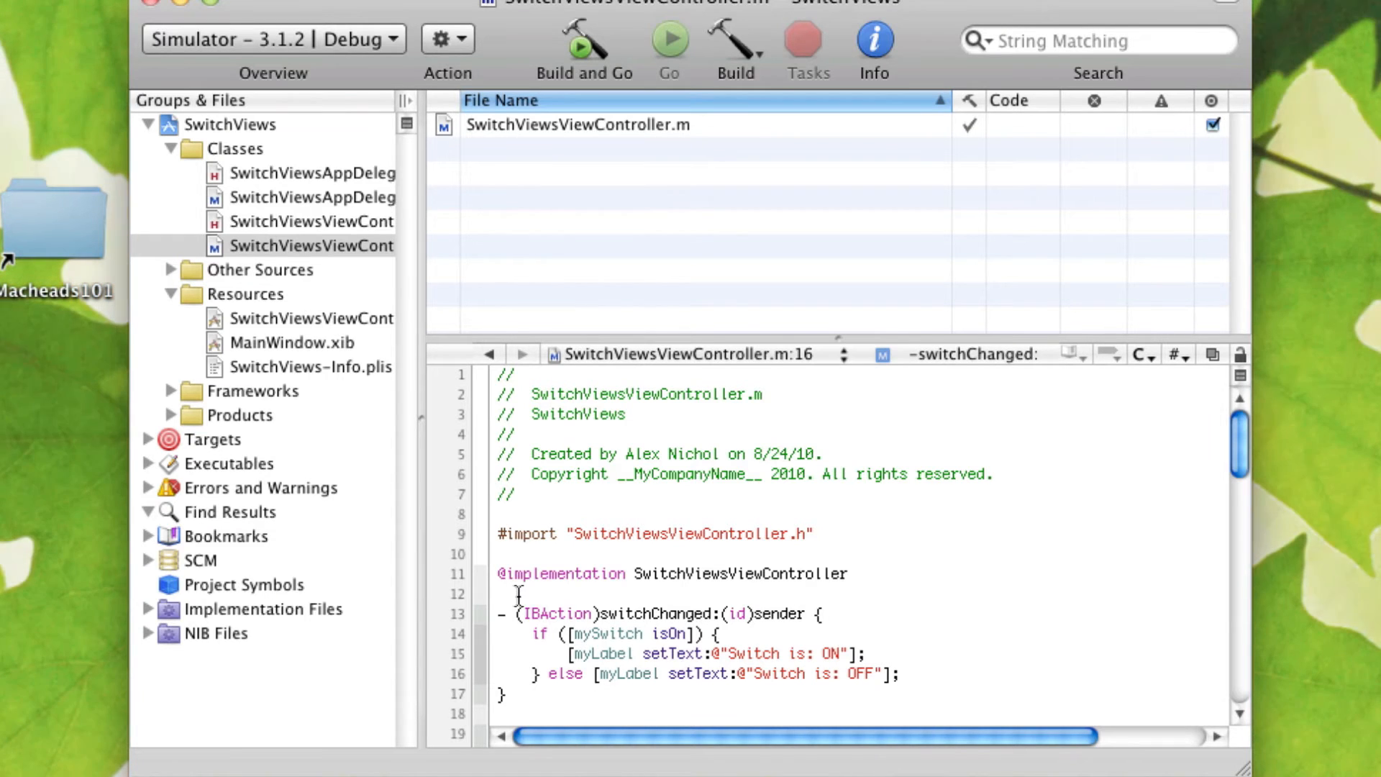
scroll(down, 3)
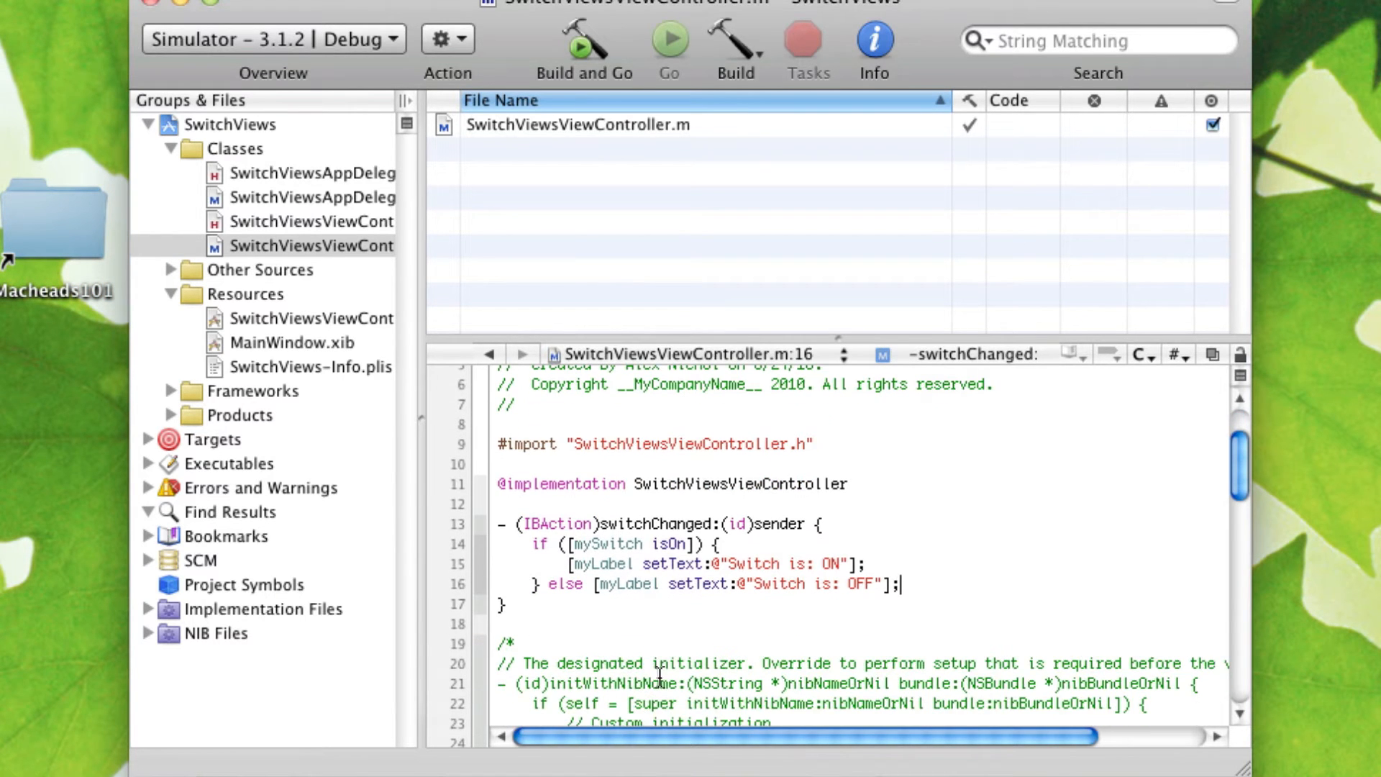
mouse_move(632, 576)
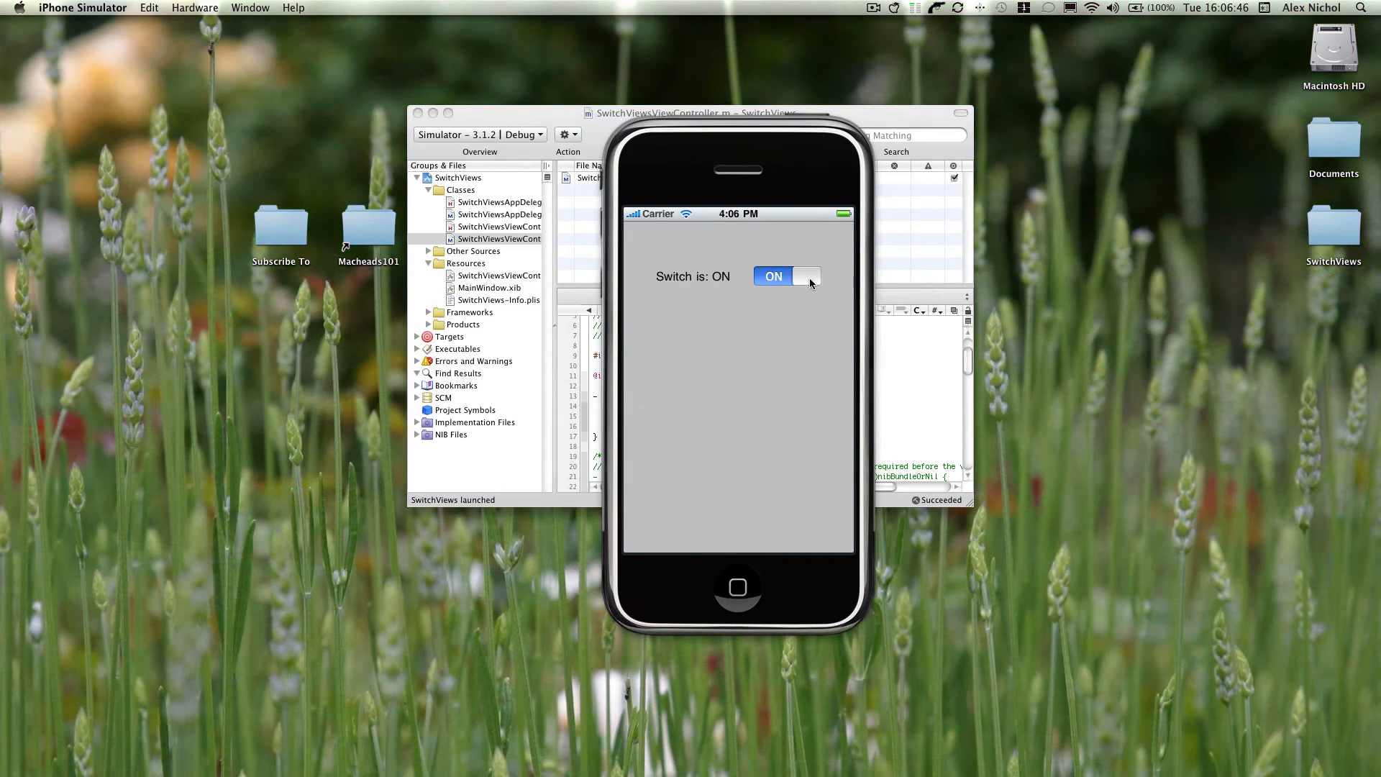
Toggle the switch in the running simulator app to test the label.
click(786, 276)
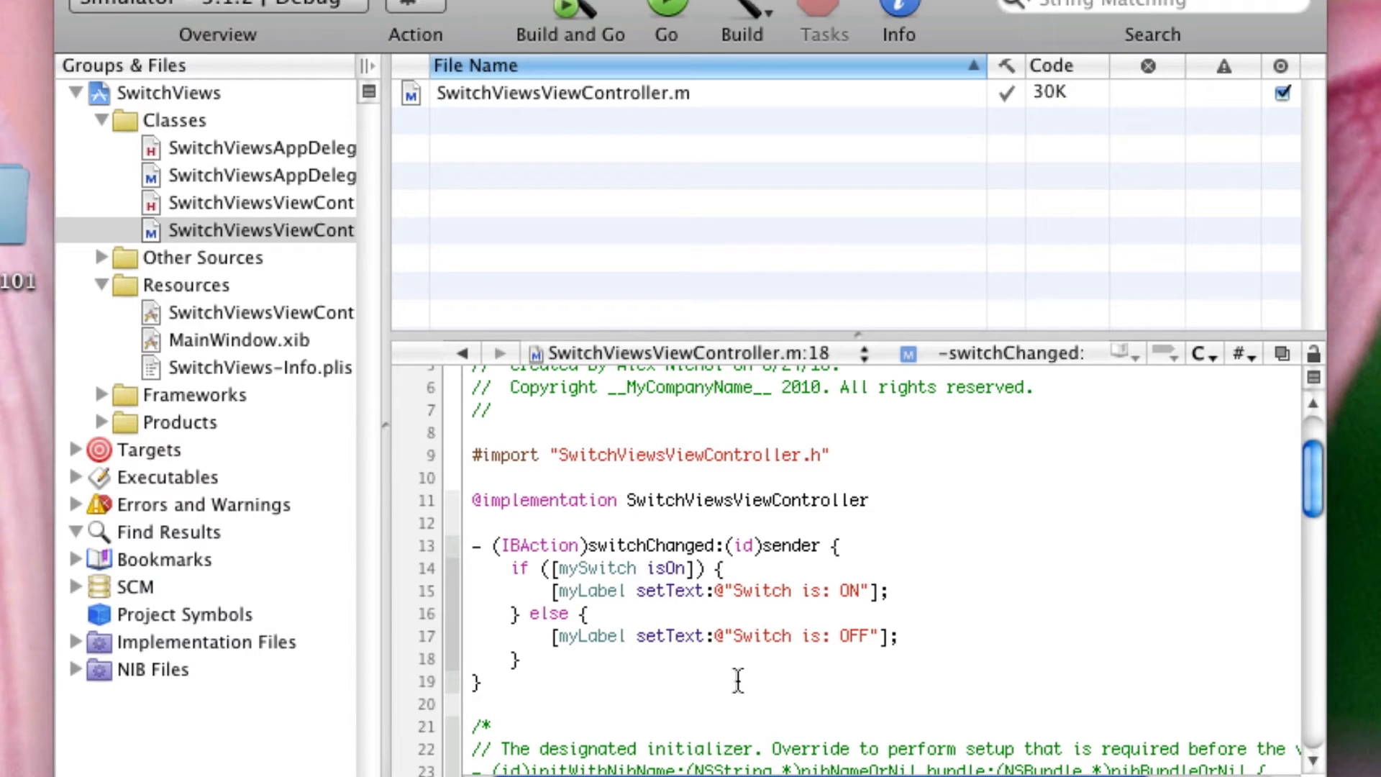
Place the cursor at the closing brace of switchChanged:'s else block.
click(519, 659)
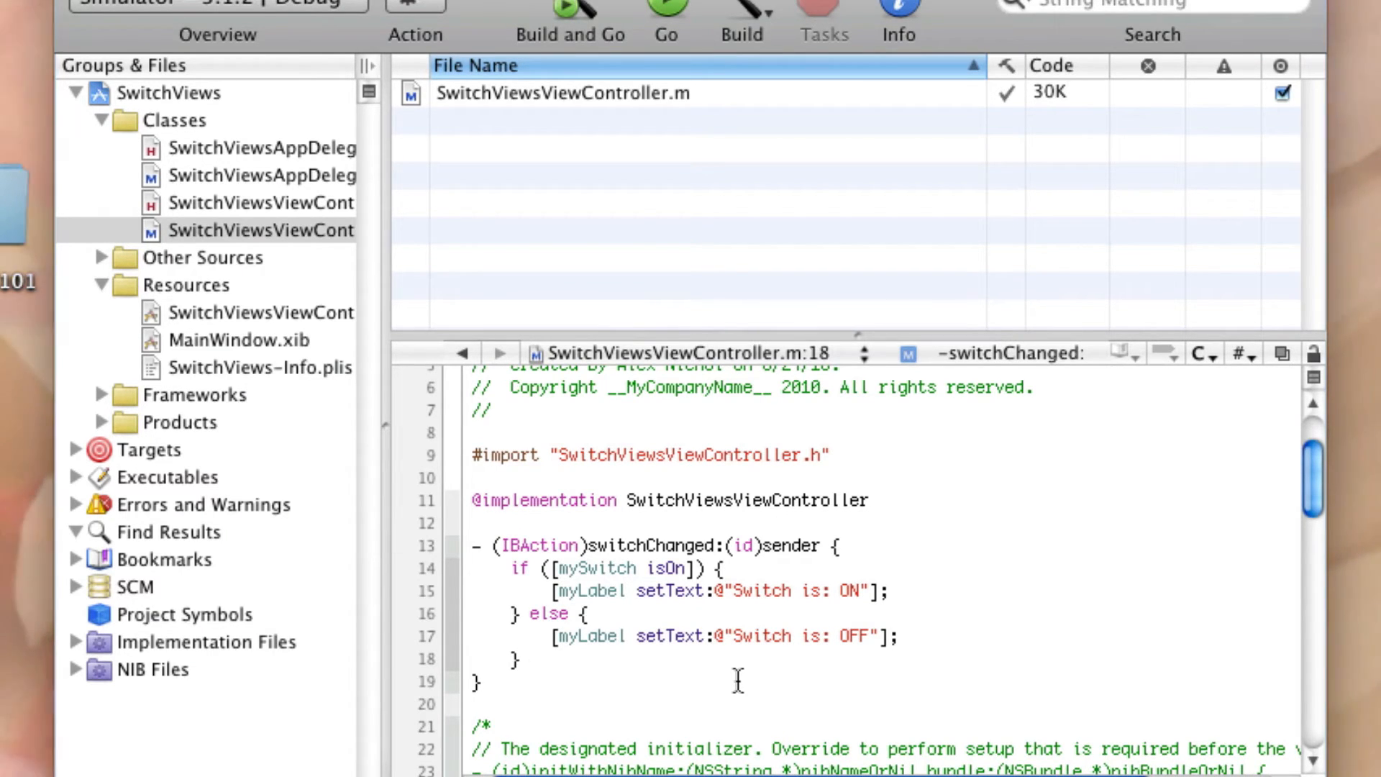
click(520, 659)
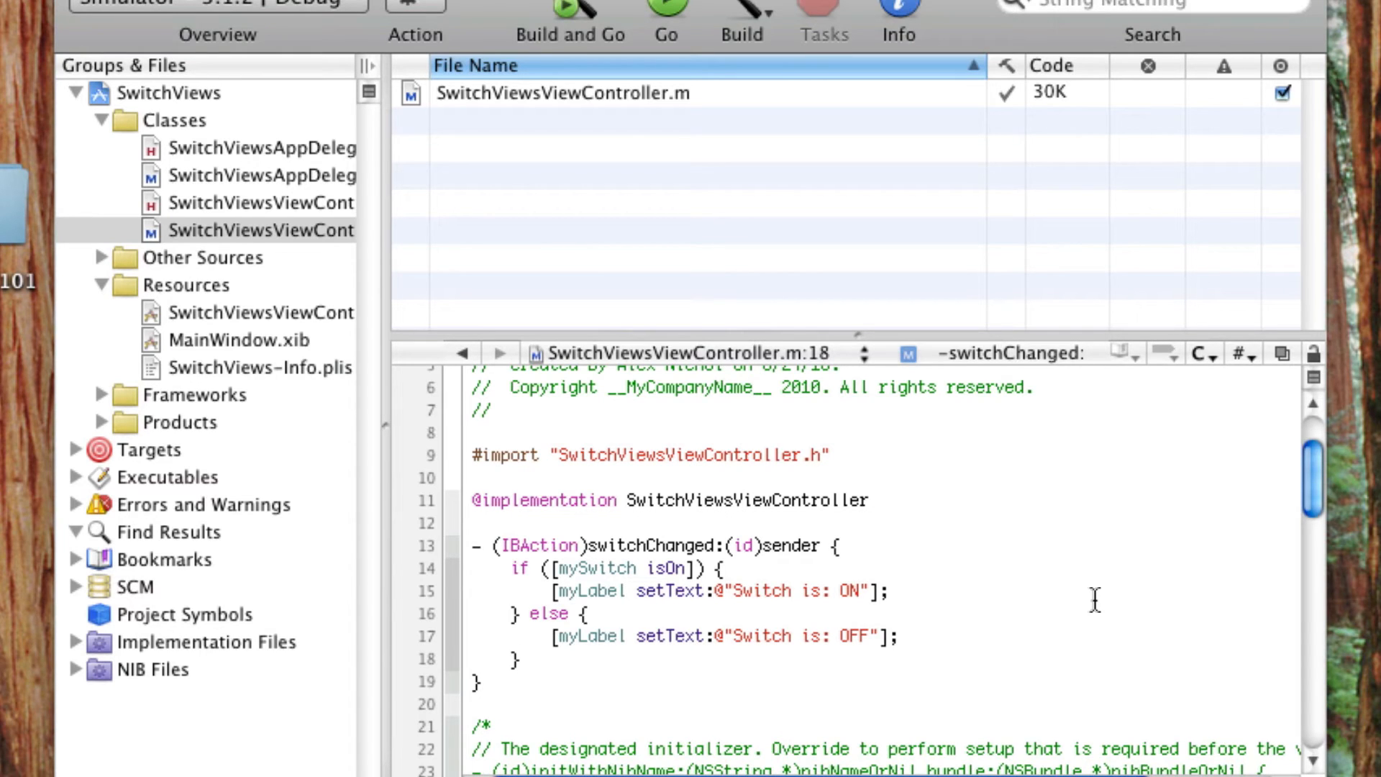
click(524, 659)
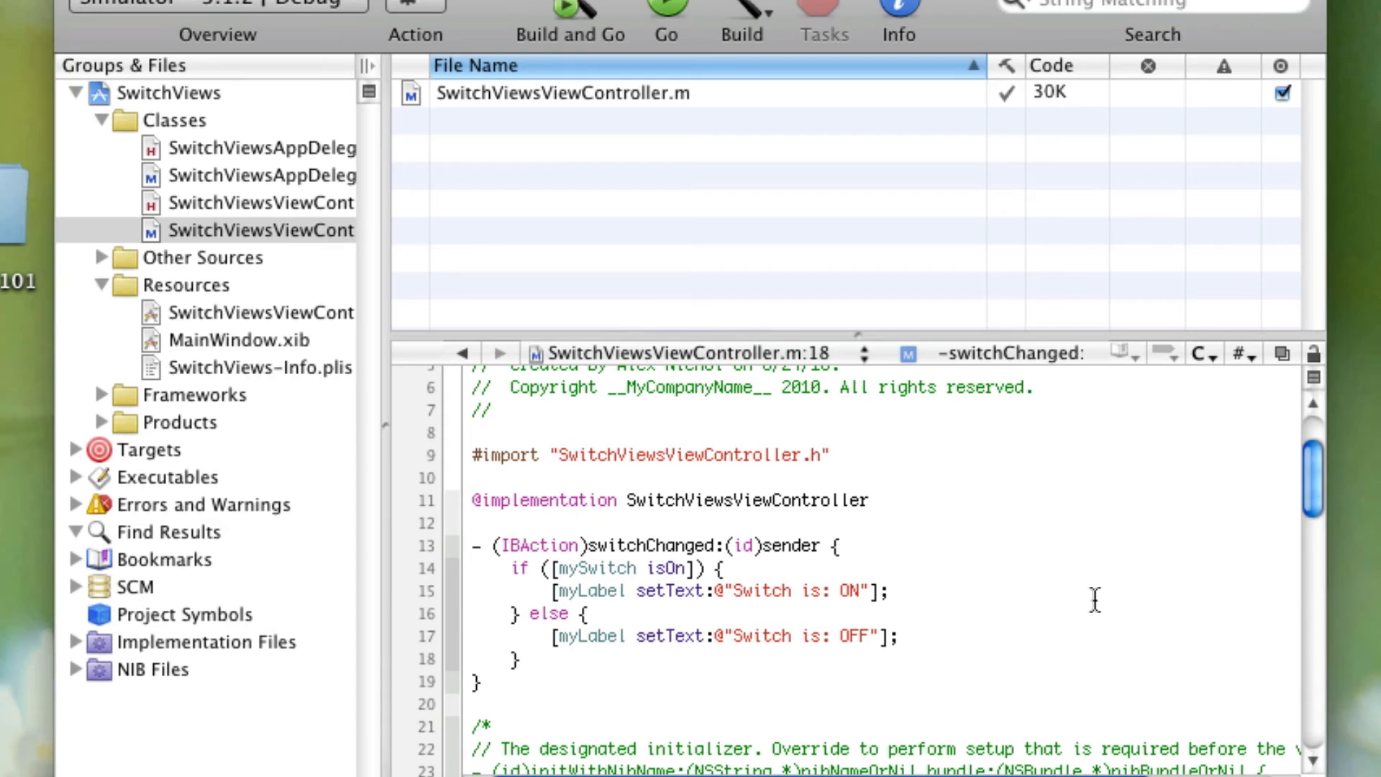
click(518, 662)
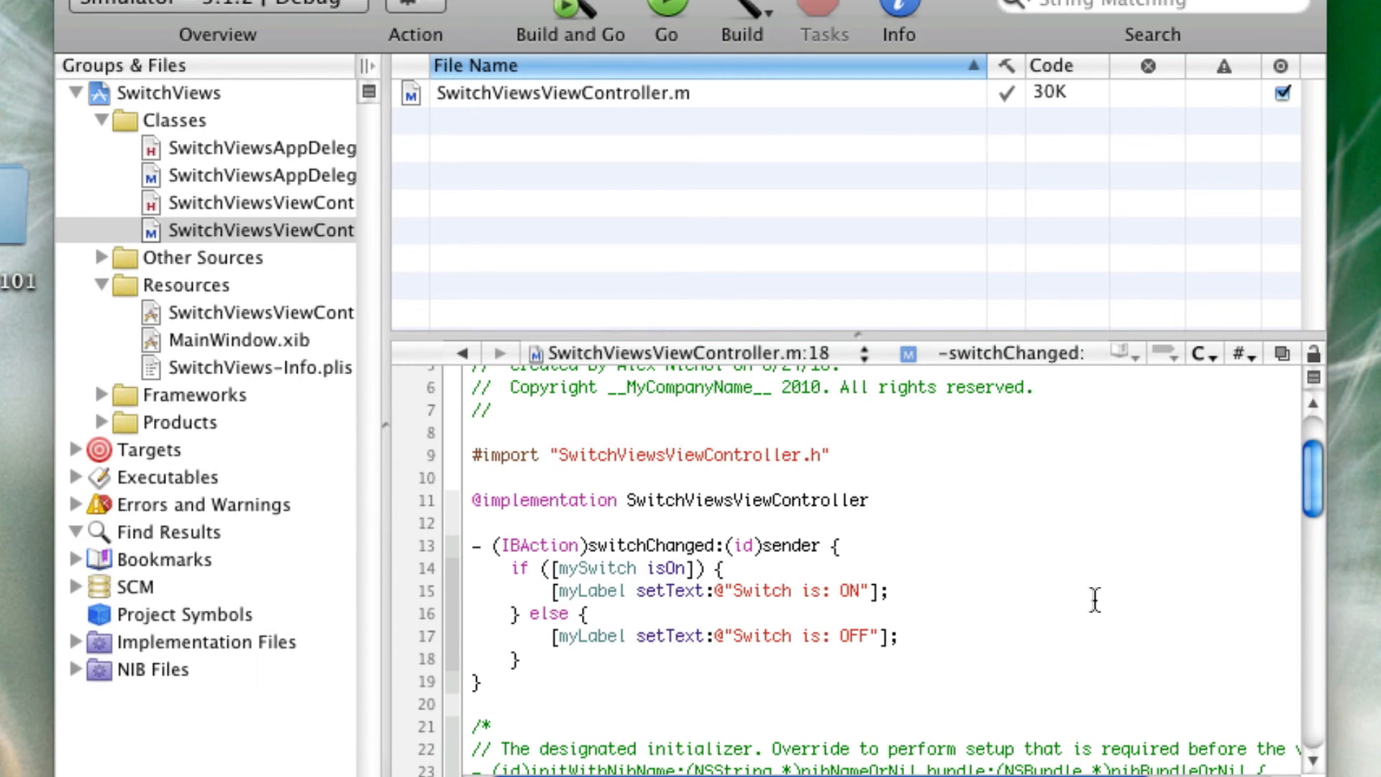
click(521, 659)
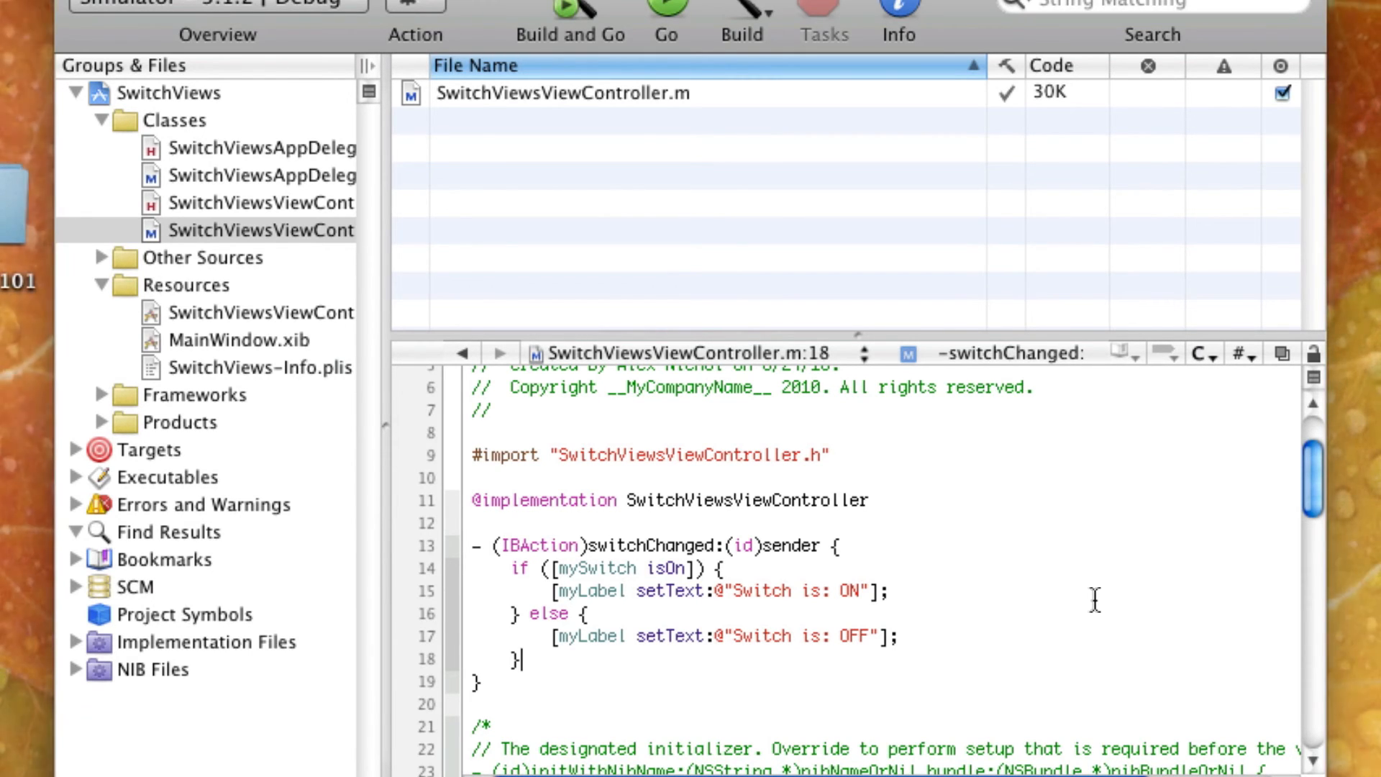